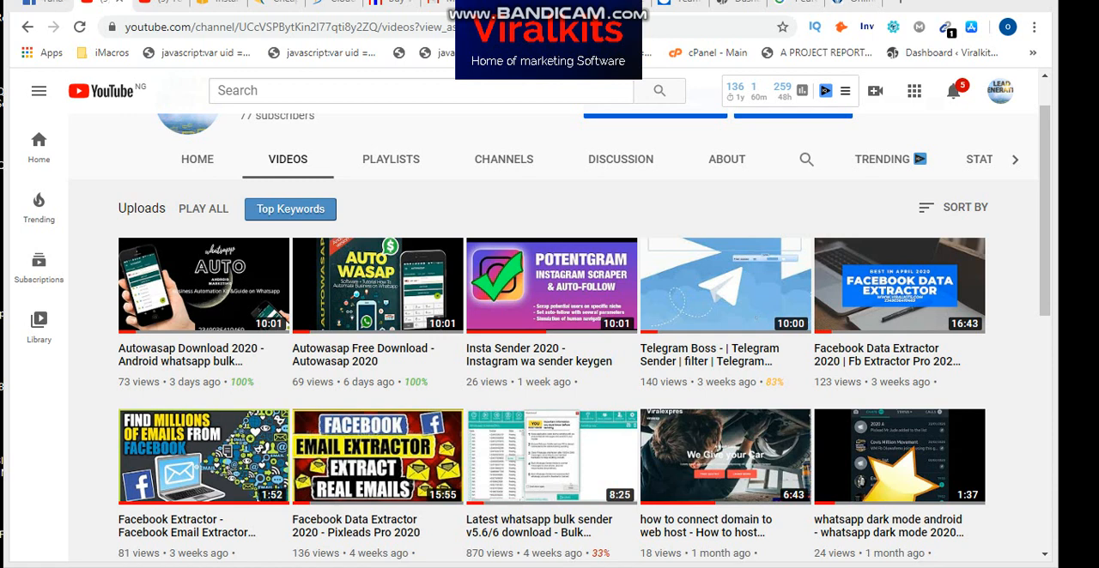
pyautogui.moveTo(899, 73)
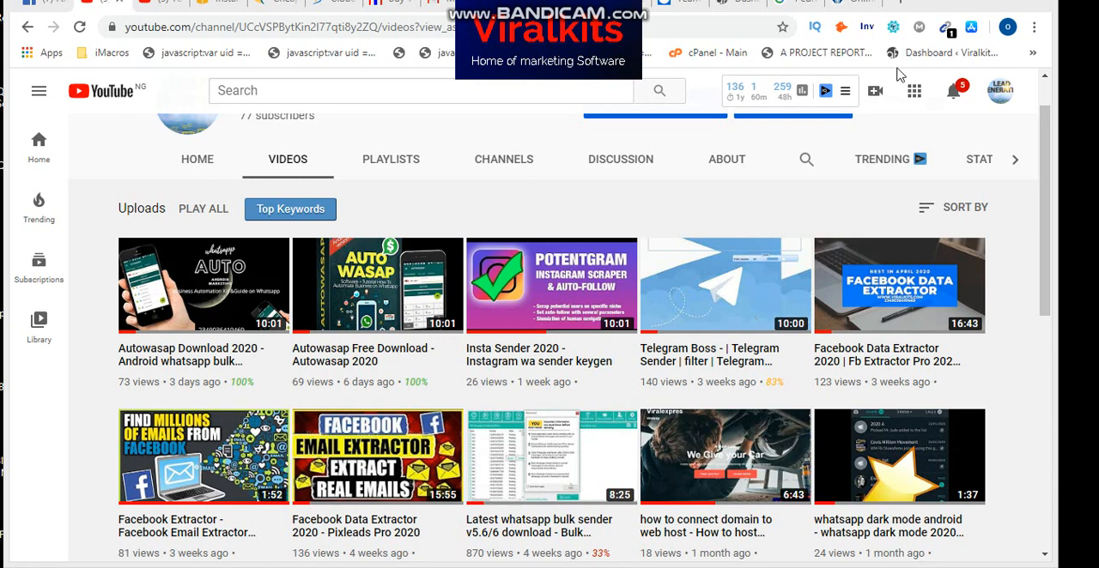
pyautogui.moveTo(829, 116)
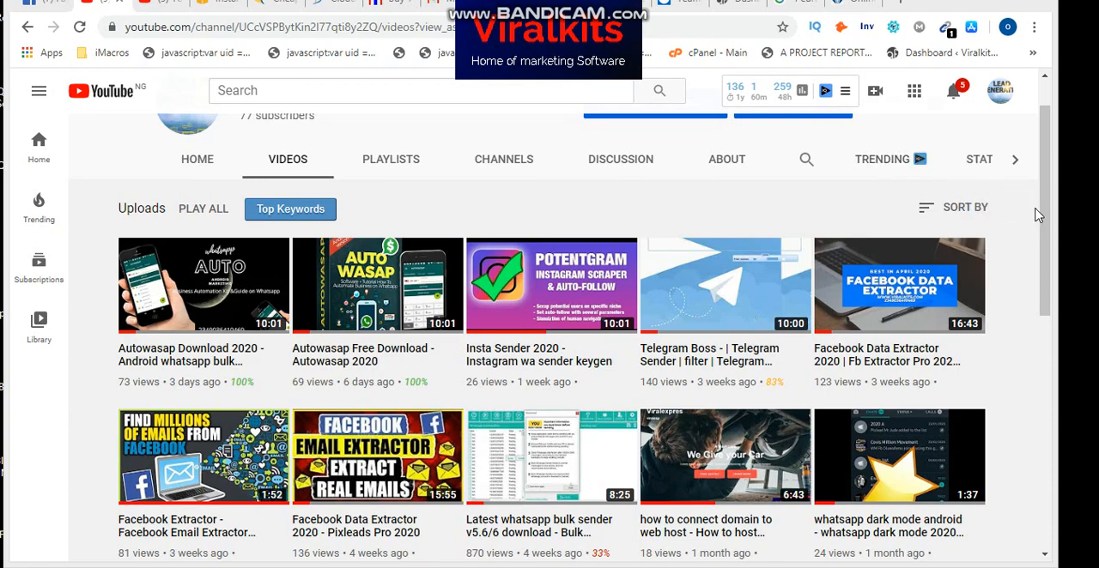
pyautogui.scroll(-3)
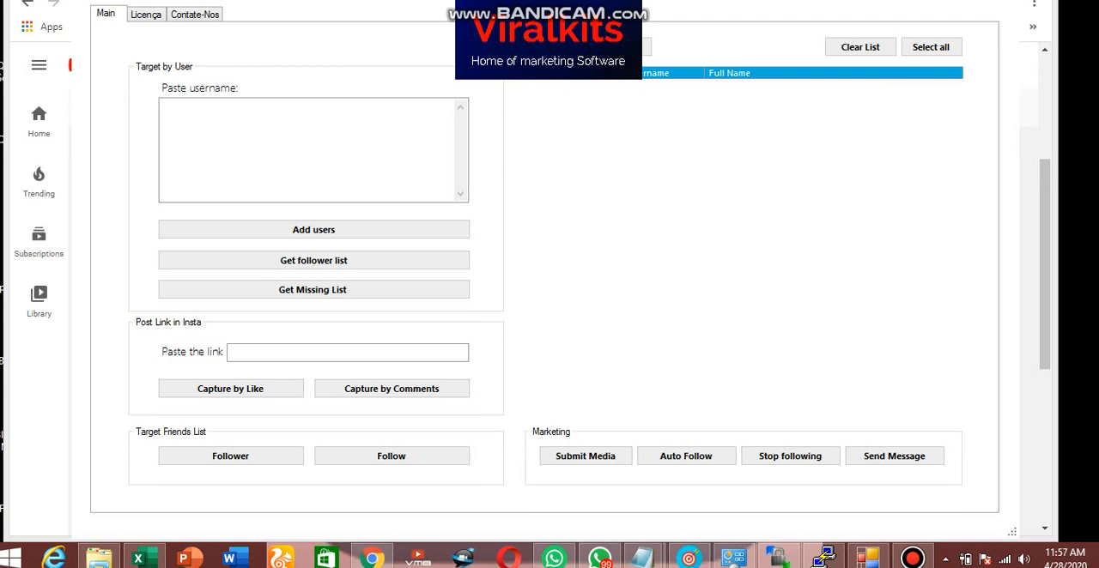
pyautogui.moveTo(127, 77)
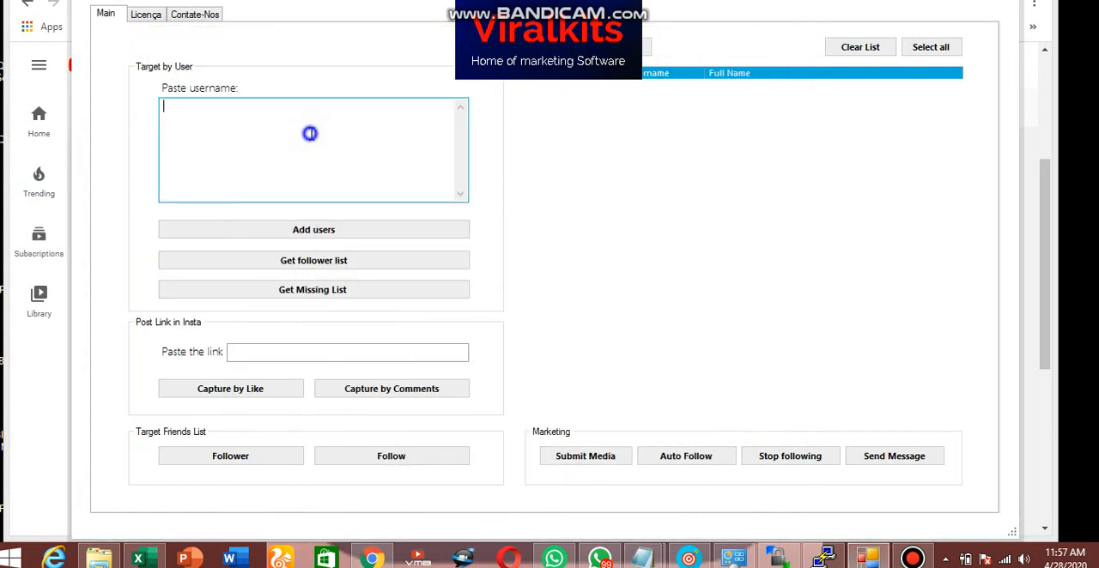
pyautogui.write('symply_tacha')
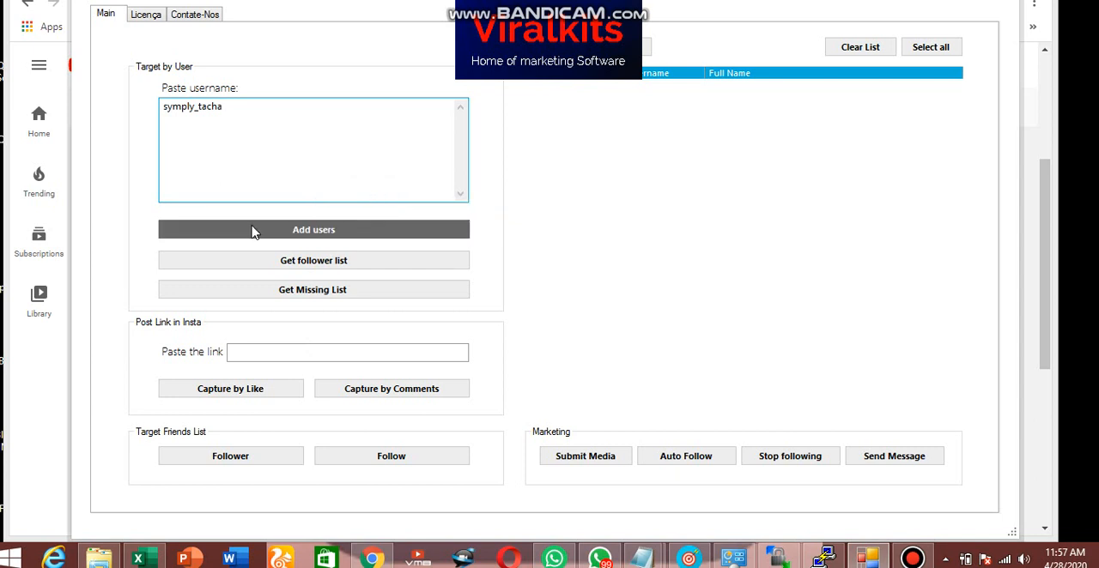
pyautogui.click(313, 230)
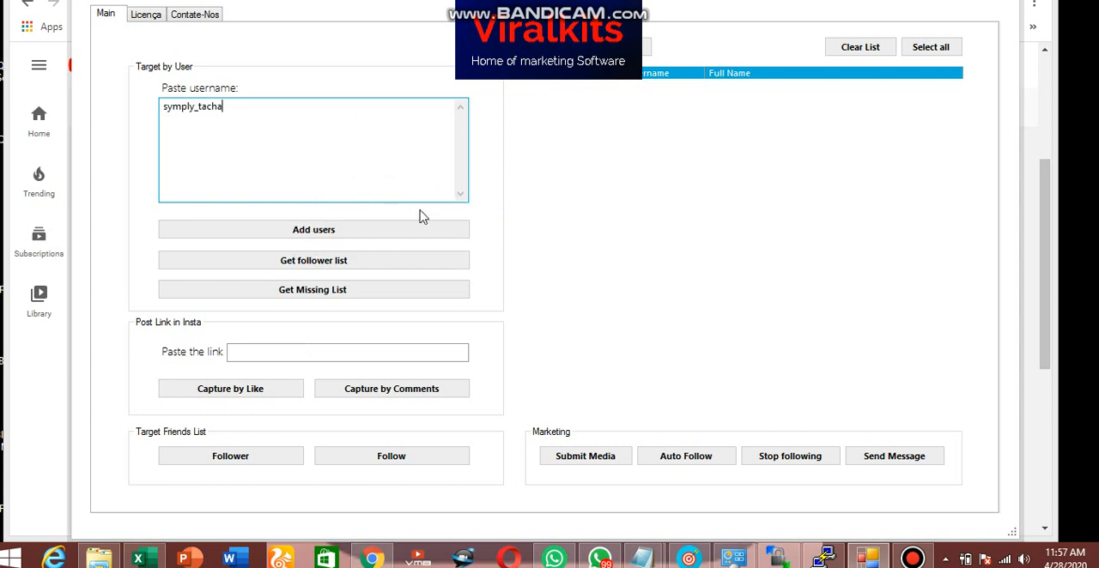
pyautogui.moveTo(231, 120)
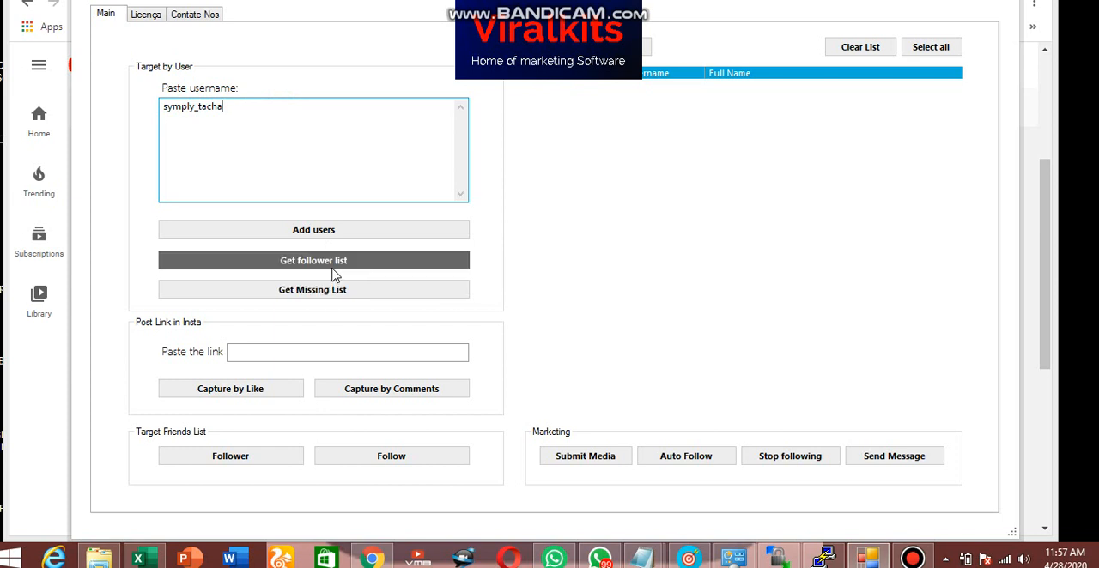
# Step: Run Get follower list and watch symply_tacha's followers fill the list with over 3,500 accounts
pyautogui.click(312, 261)
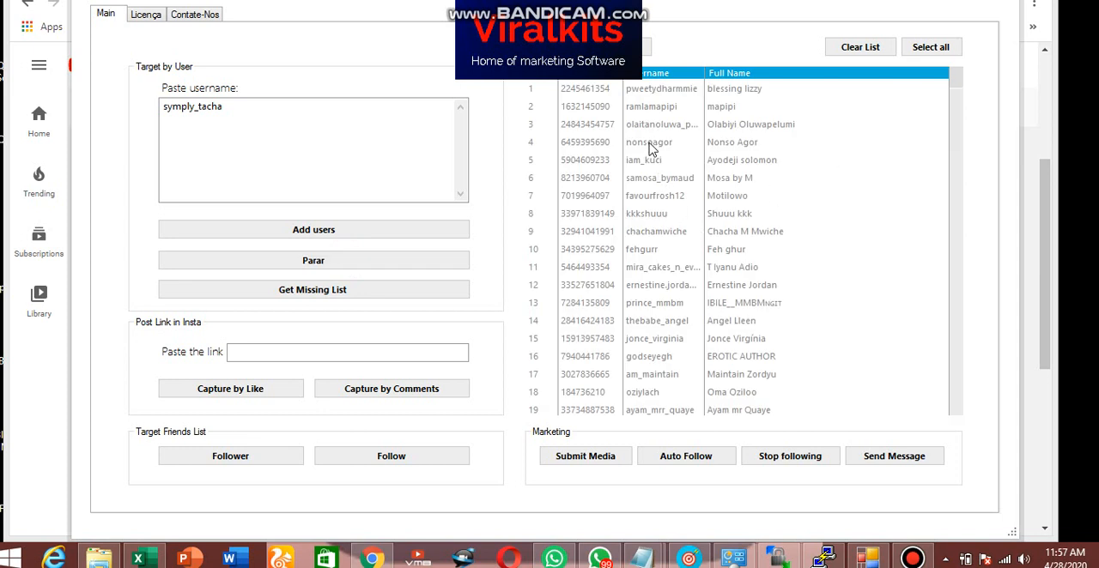
pyautogui.moveTo(985, 278)
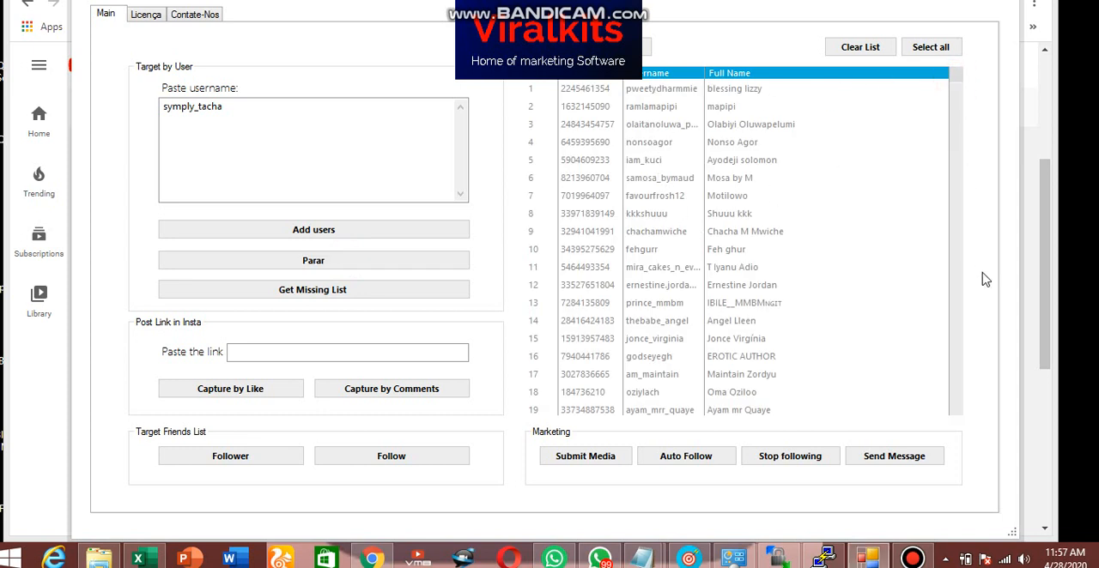
pyautogui.scroll(-3)
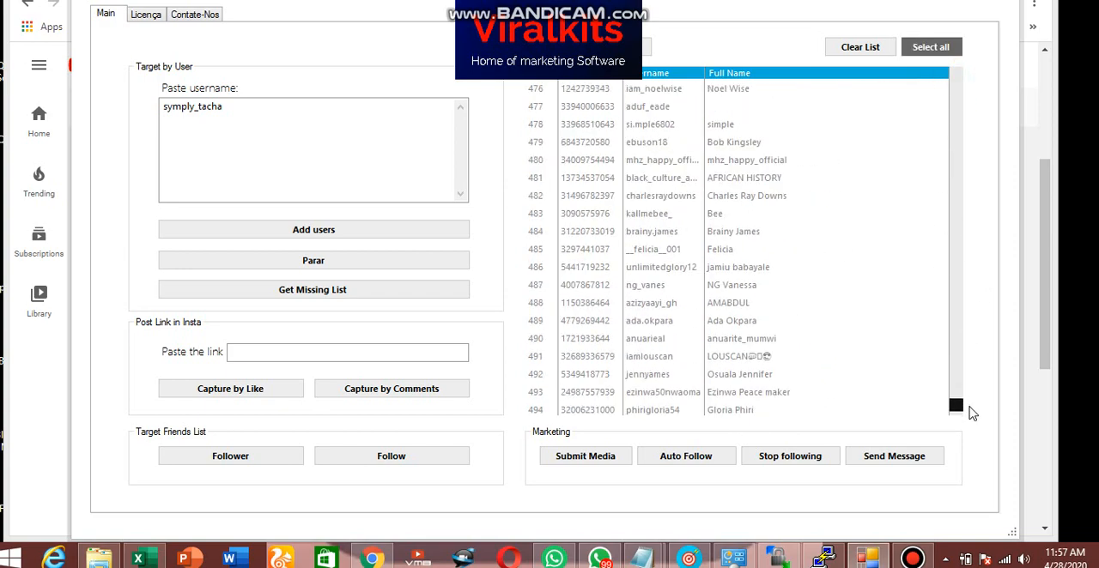
pyautogui.scroll(-3)
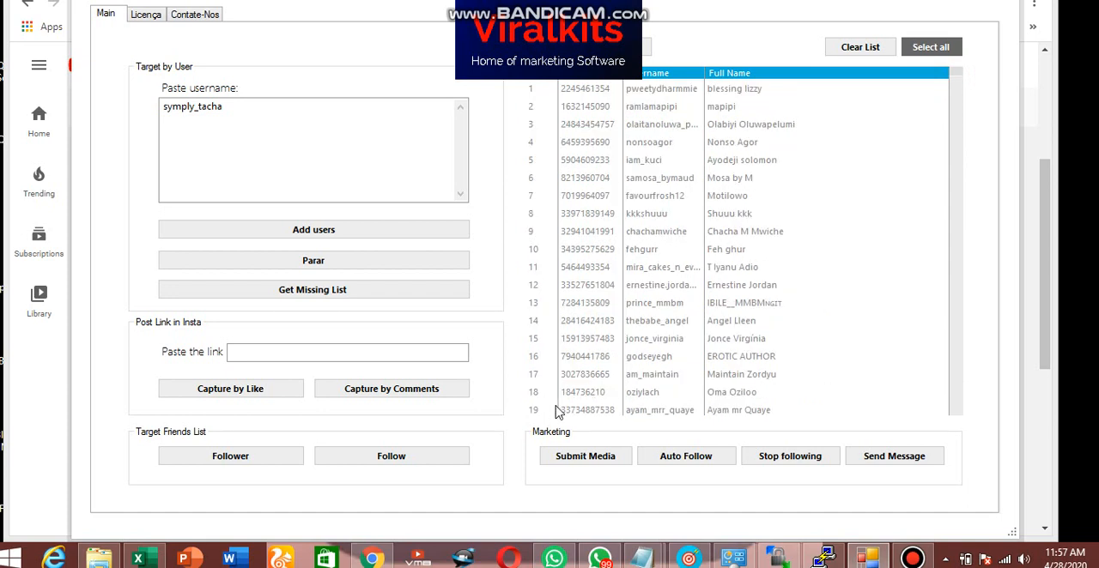
pyautogui.scroll(-3)
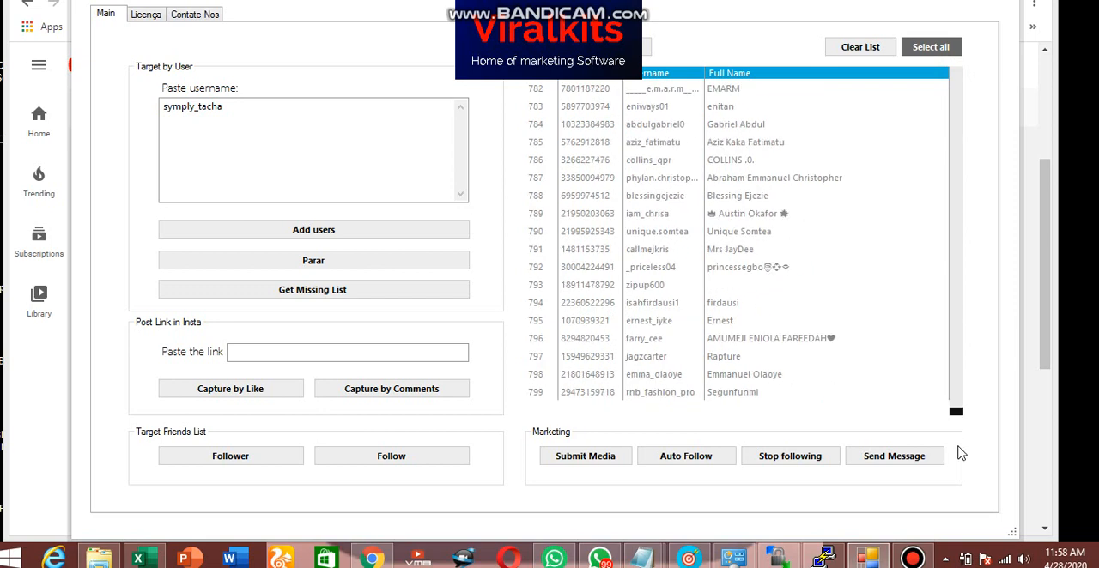
pyautogui.scroll(-3)
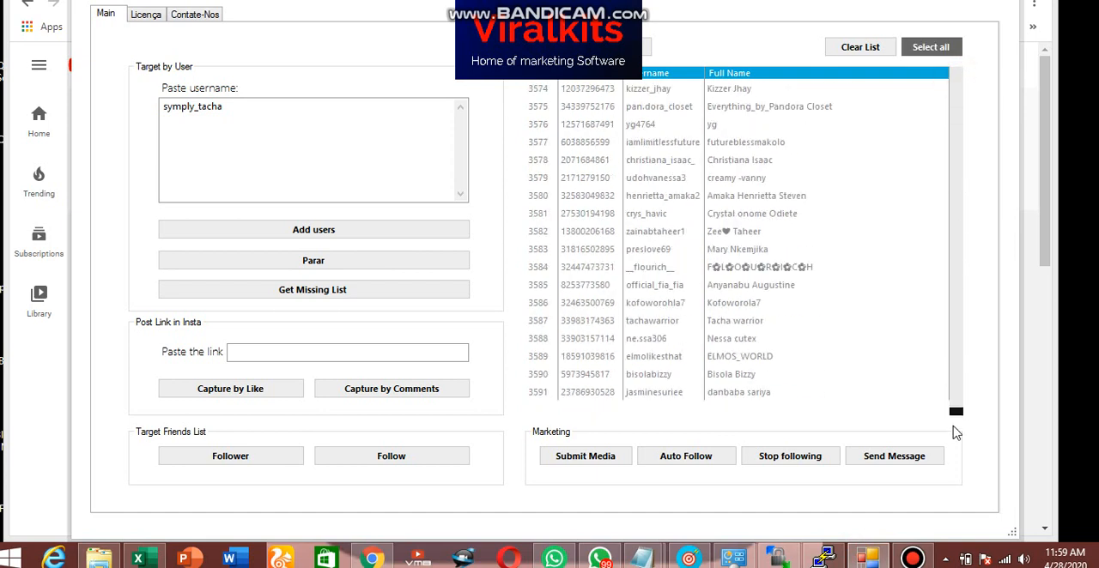
pyautogui.scroll(3)
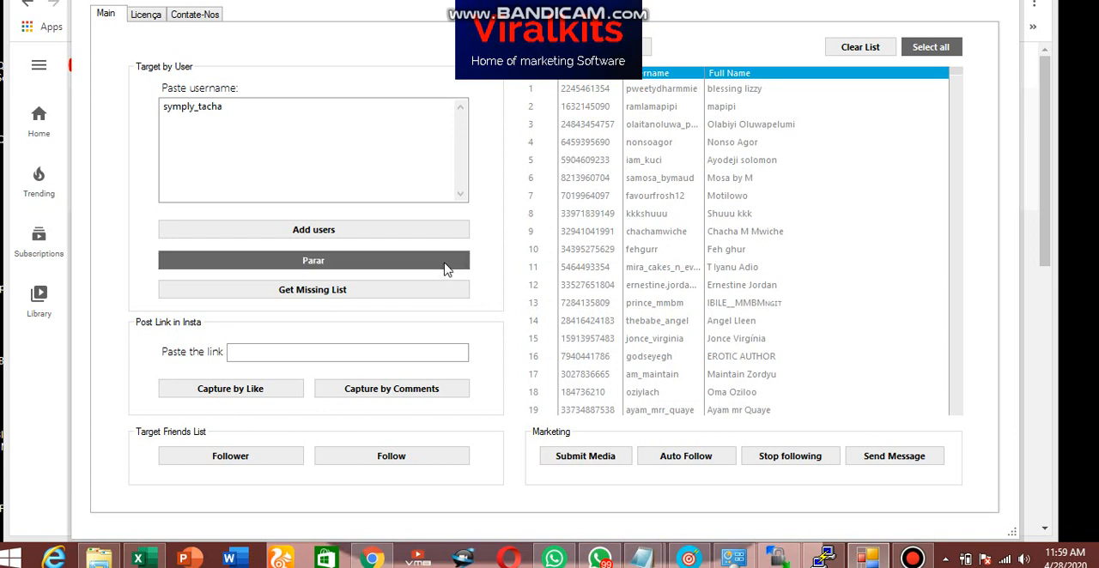
pyautogui.moveTo(370, 268)
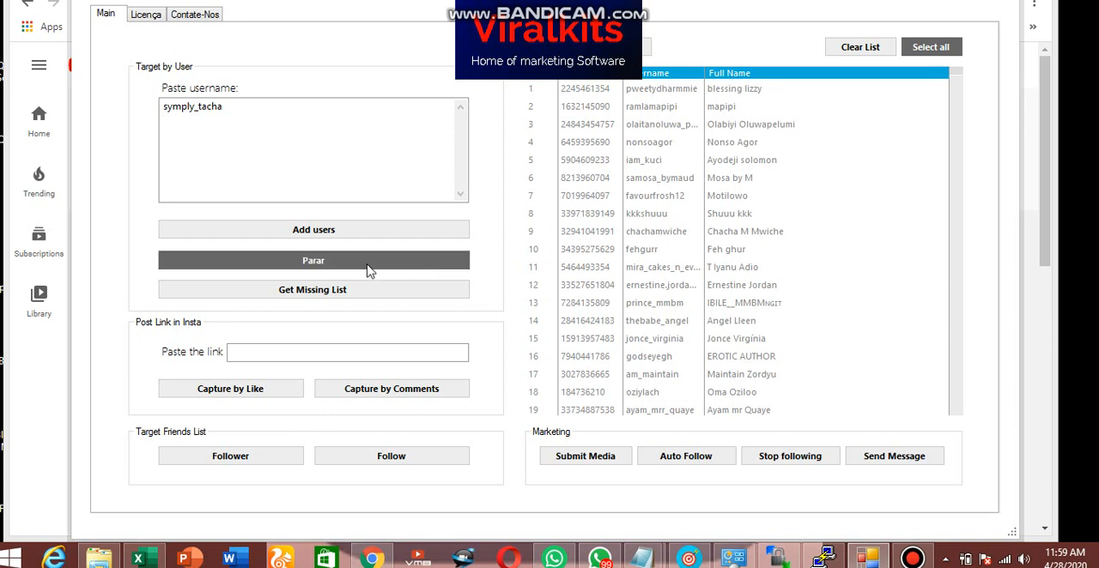
# Step: Stop the collection and save the list to Documents as the CSV 'symply_tacha followers'
pyautogui.click(312, 261)
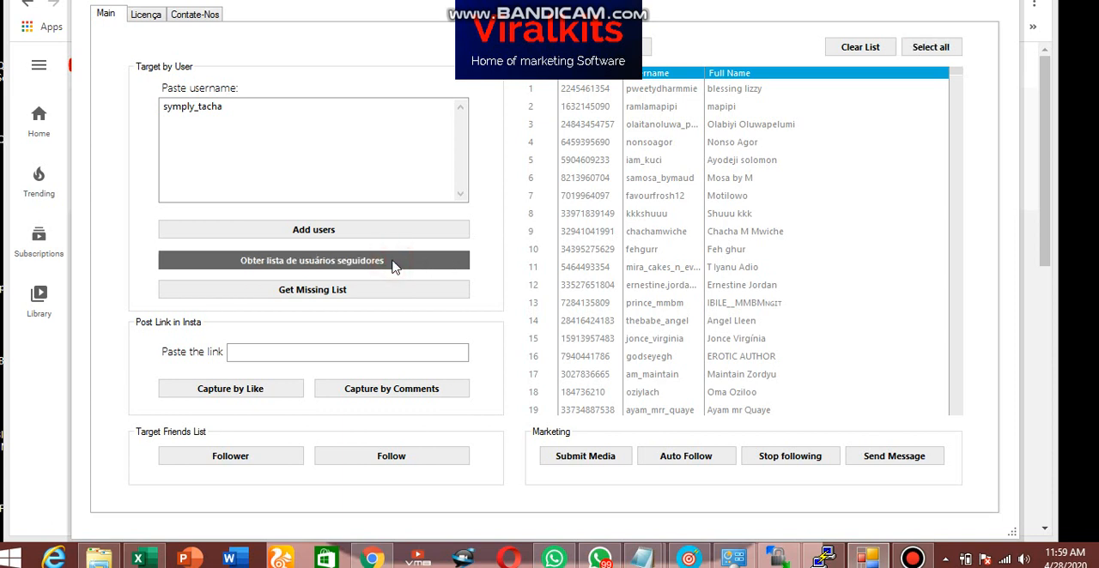
pyautogui.moveTo(746, 261)
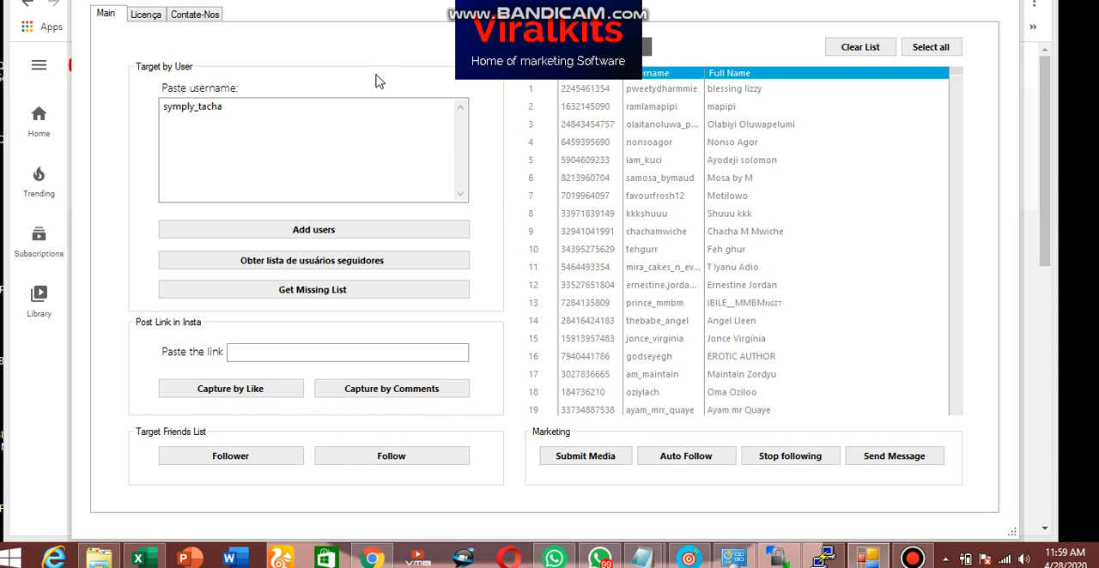
pyautogui.moveTo(996, 7)
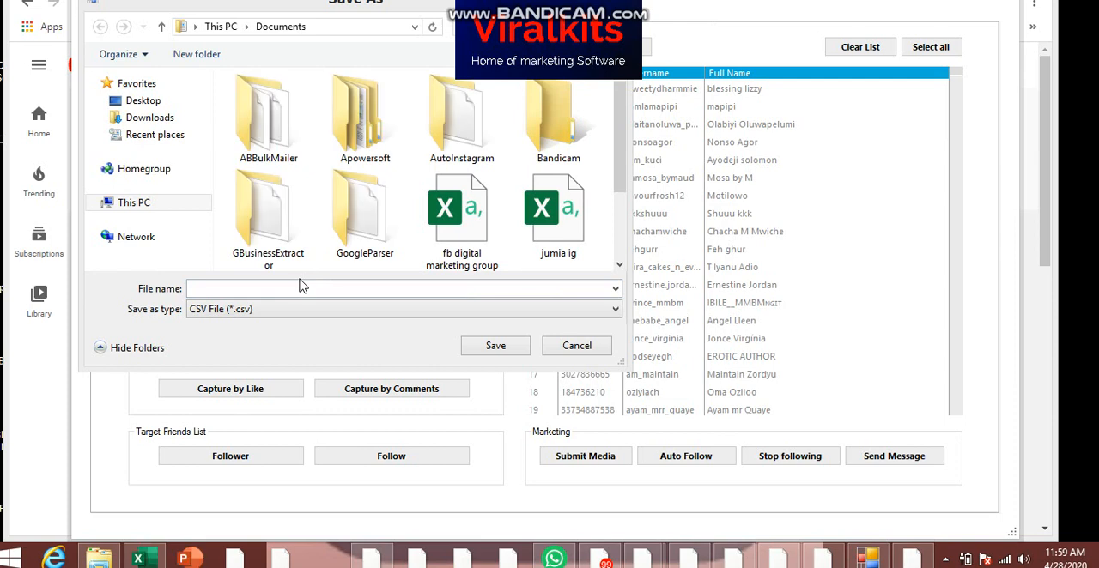
pyautogui.write('symply_tacha followers')
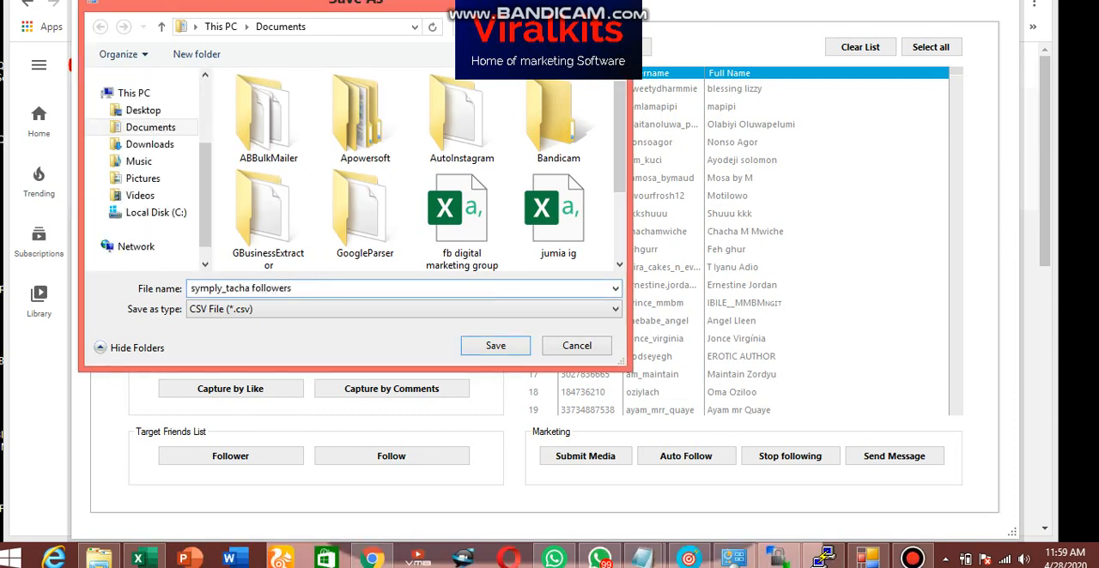
pyautogui.click(495, 345)
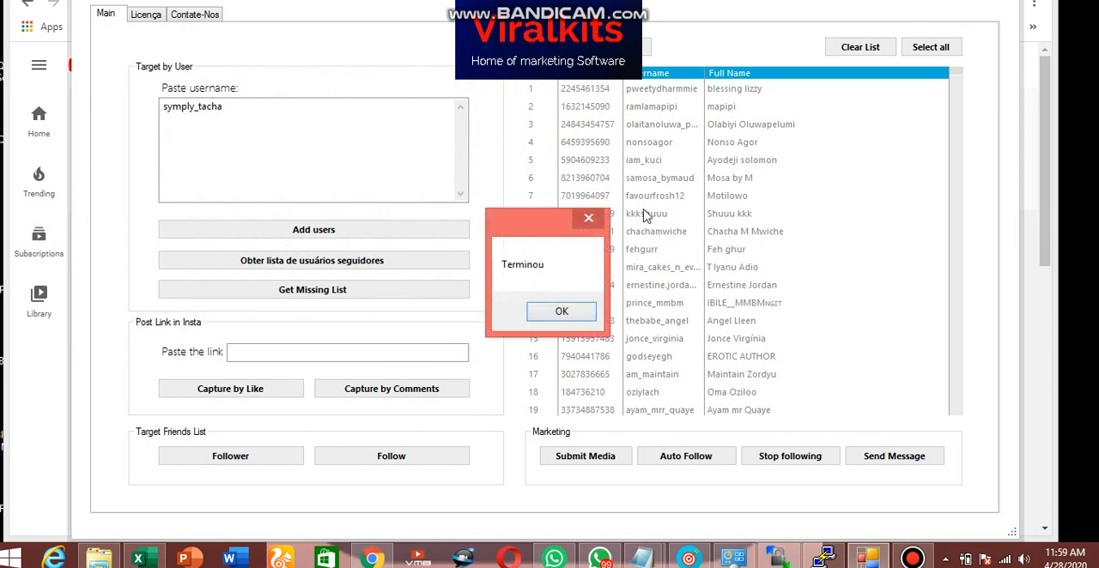
pyautogui.click(562, 311)
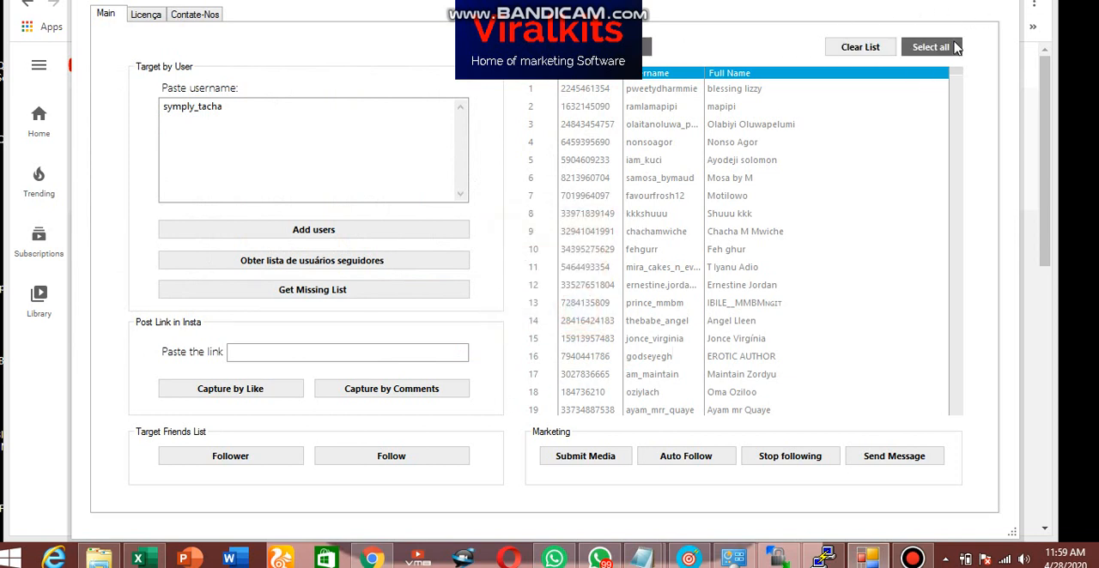
# Step: Select all collected followers and start auto-follow requests on the 3,991-account list
pyautogui.click(940, 48)
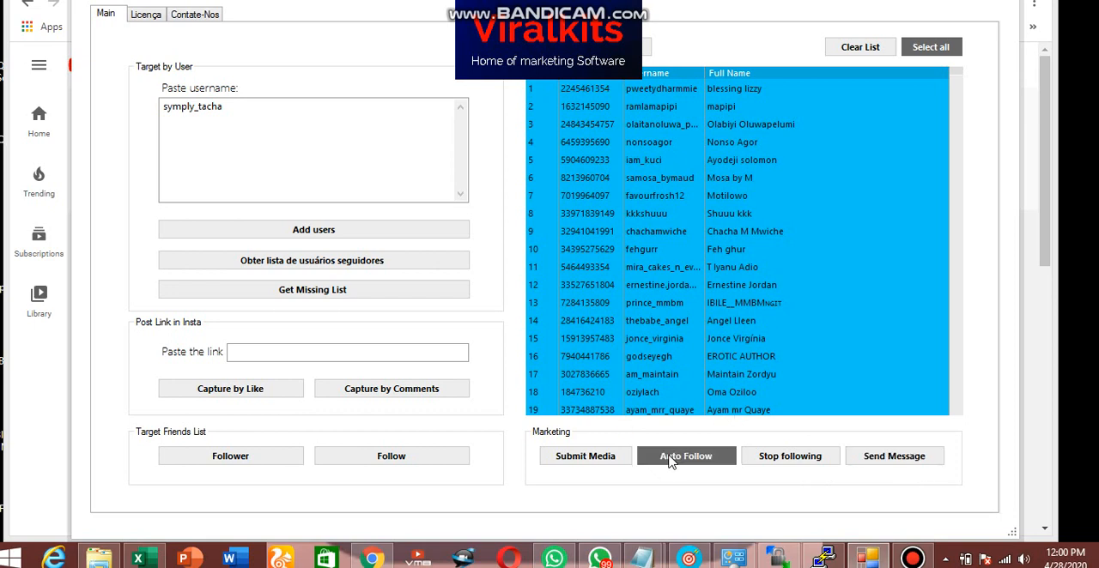
pyautogui.click(687, 457)
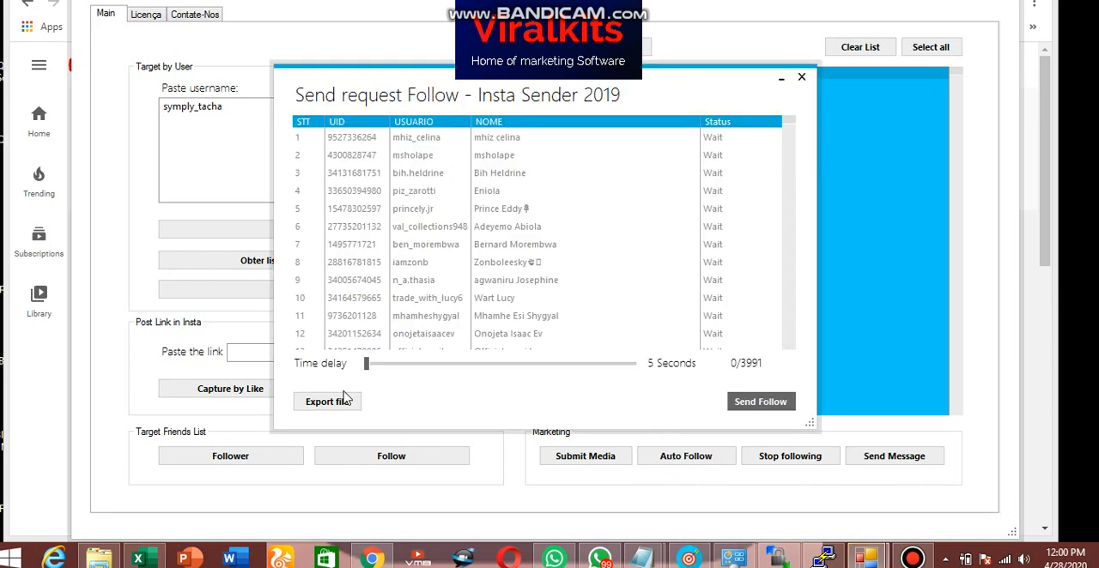
pyautogui.moveTo(367, 363); pyautogui.dragTo(371, 362)
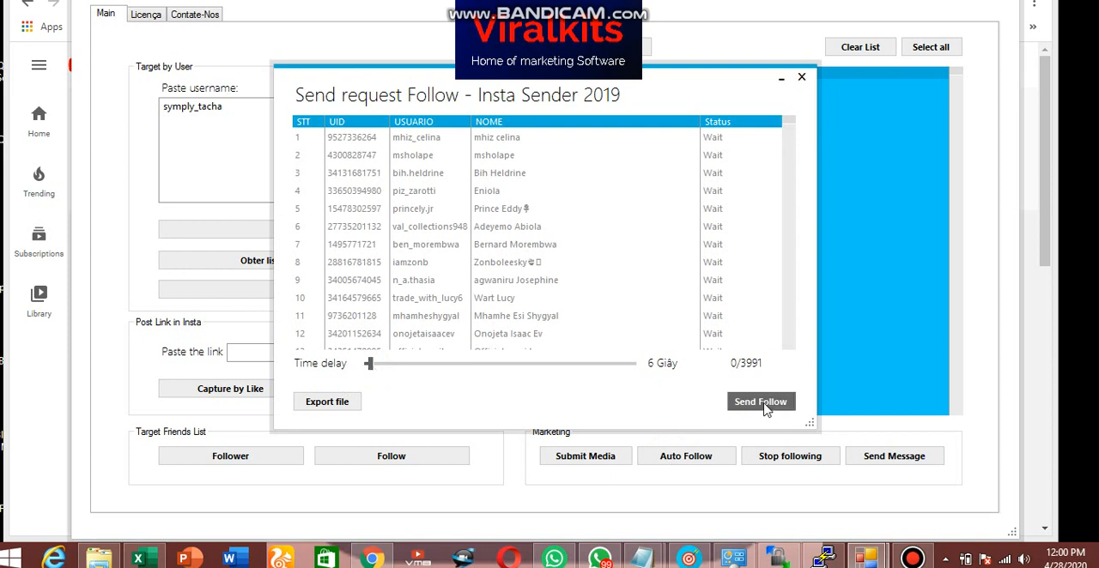
pyautogui.click(761, 400)
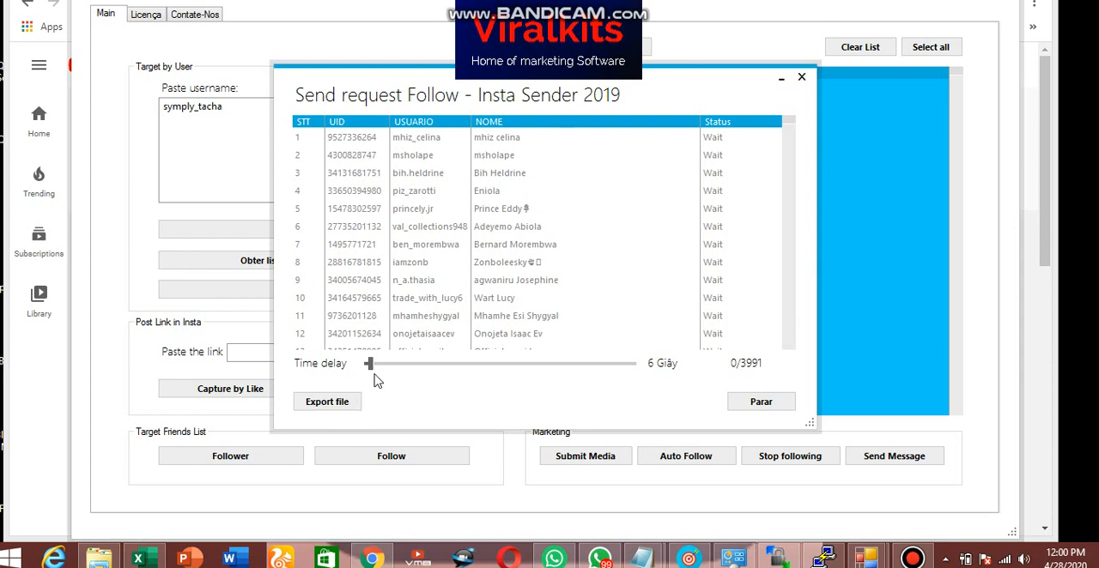
pyautogui.moveTo(725, 201)
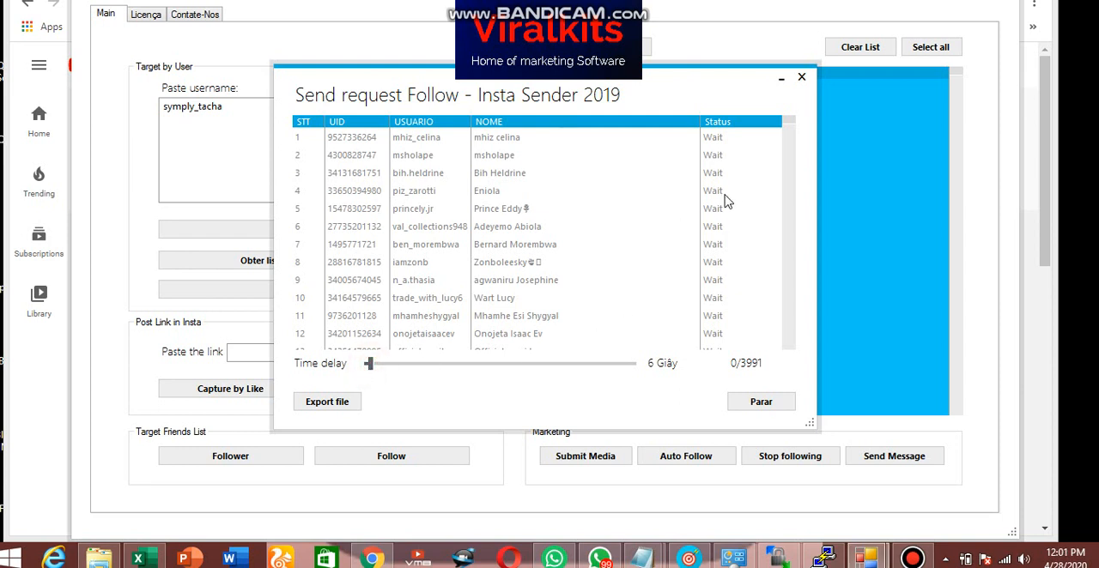
pyautogui.moveTo(643, 240)
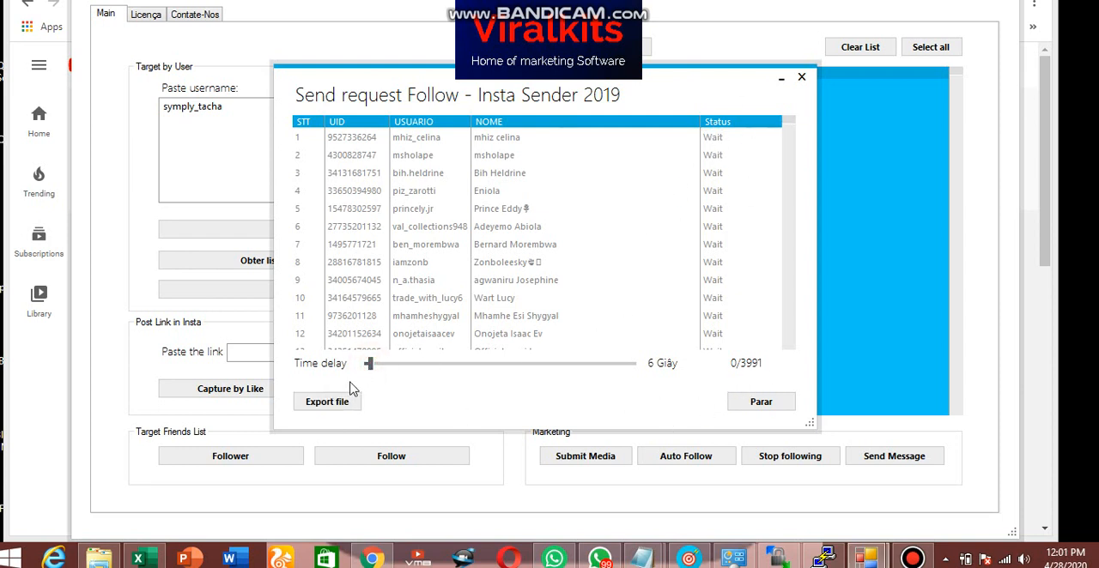
# Step: Adjust the Time delay slider to 5 seconds between follow requests
pyautogui.moveTo(367, 363); pyautogui.dragTo(371, 362)
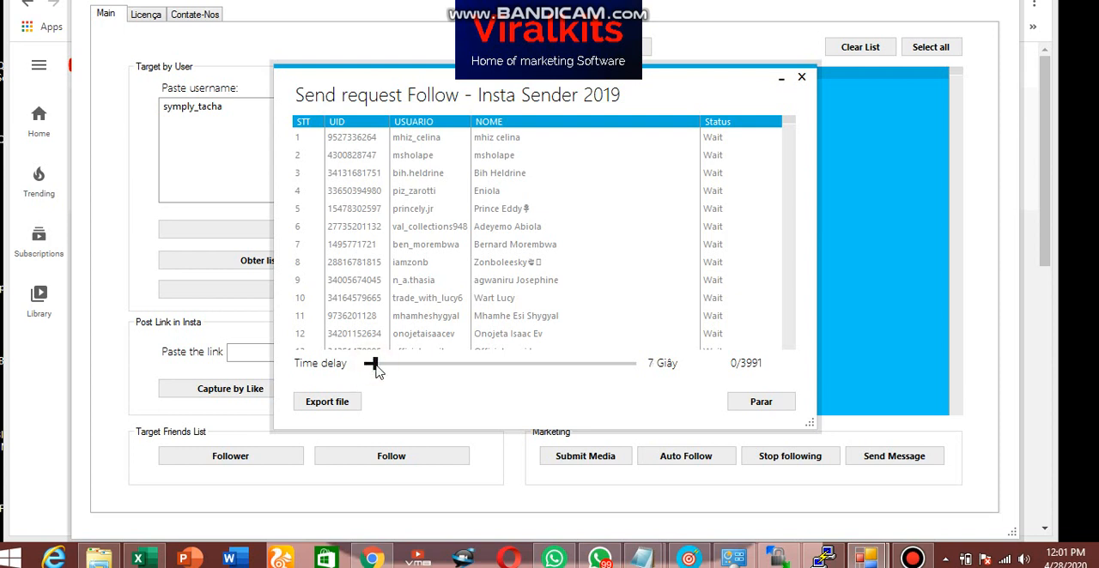
pyautogui.moveTo(371, 362); pyautogui.dragTo(368, 362)
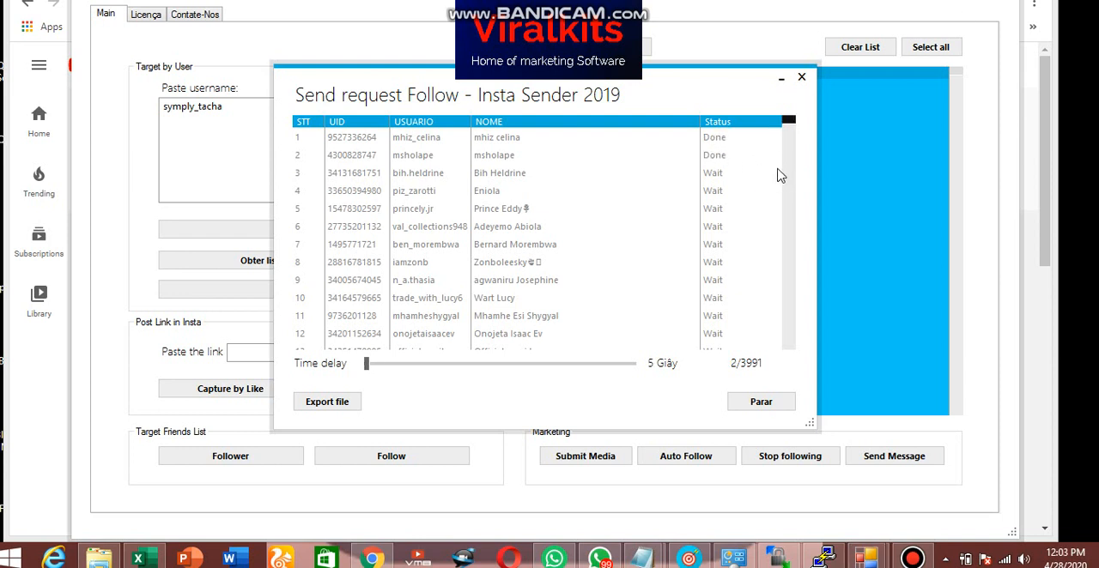
pyautogui.moveTo(505, 393)
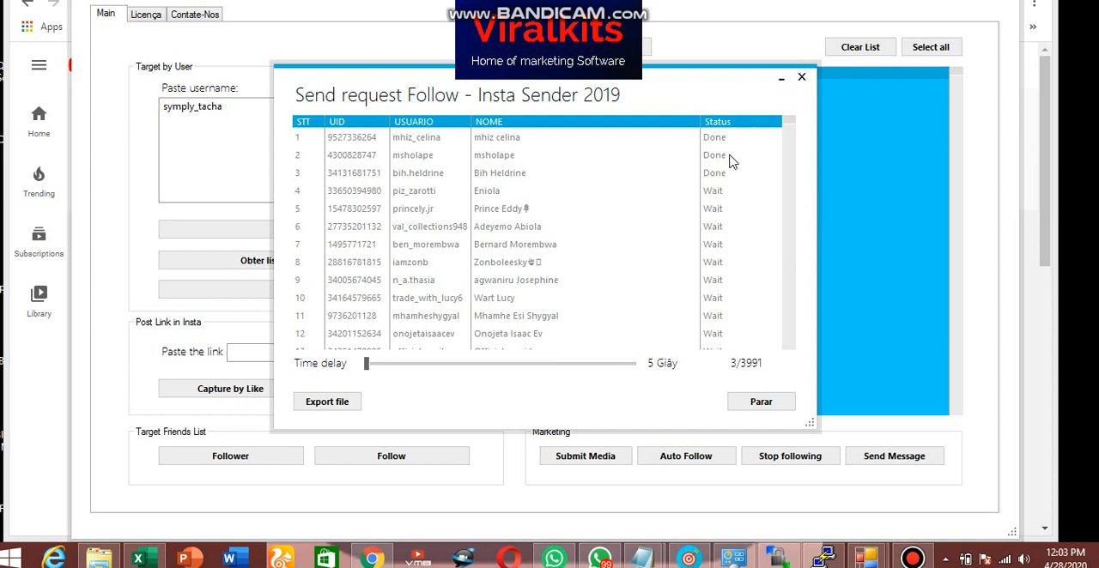
pyautogui.moveTo(826, 71)
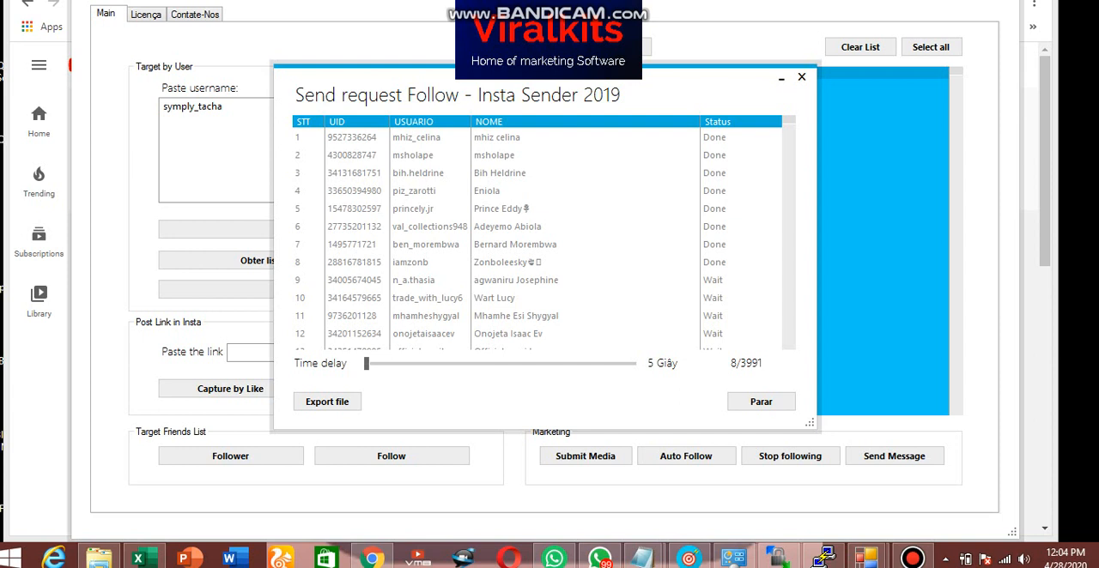
pyautogui.moveTo(745, 263)
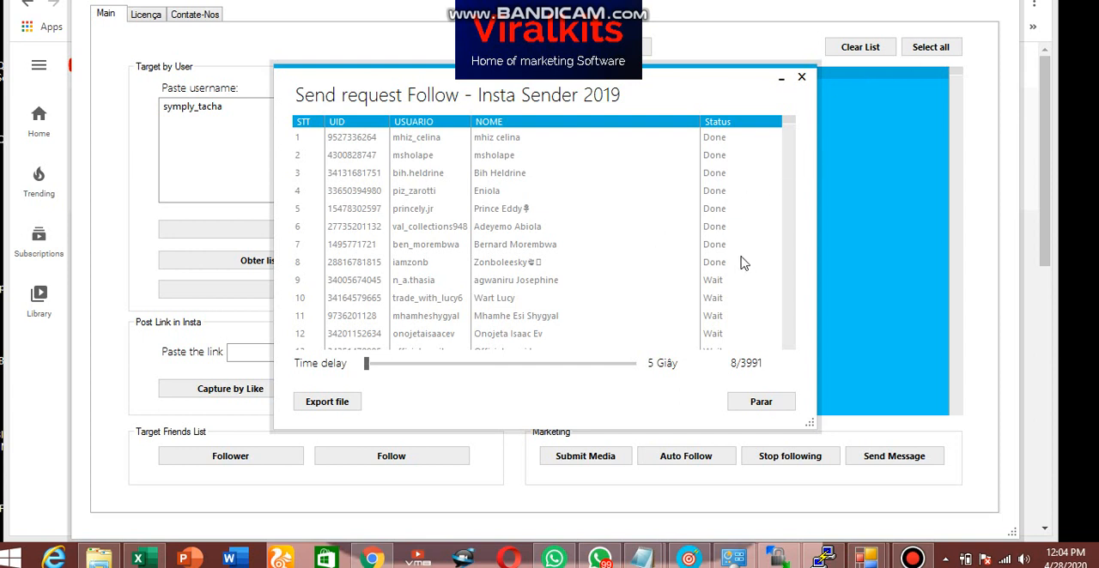
pyautogui.moveTo(769, 155)
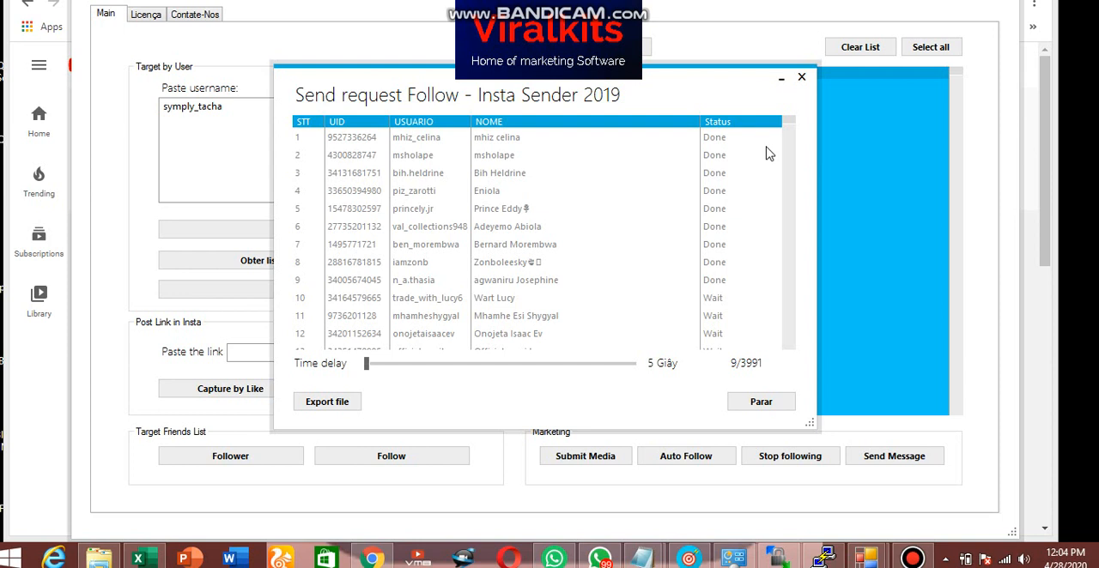
pyautogui.moveTo(821, 477)
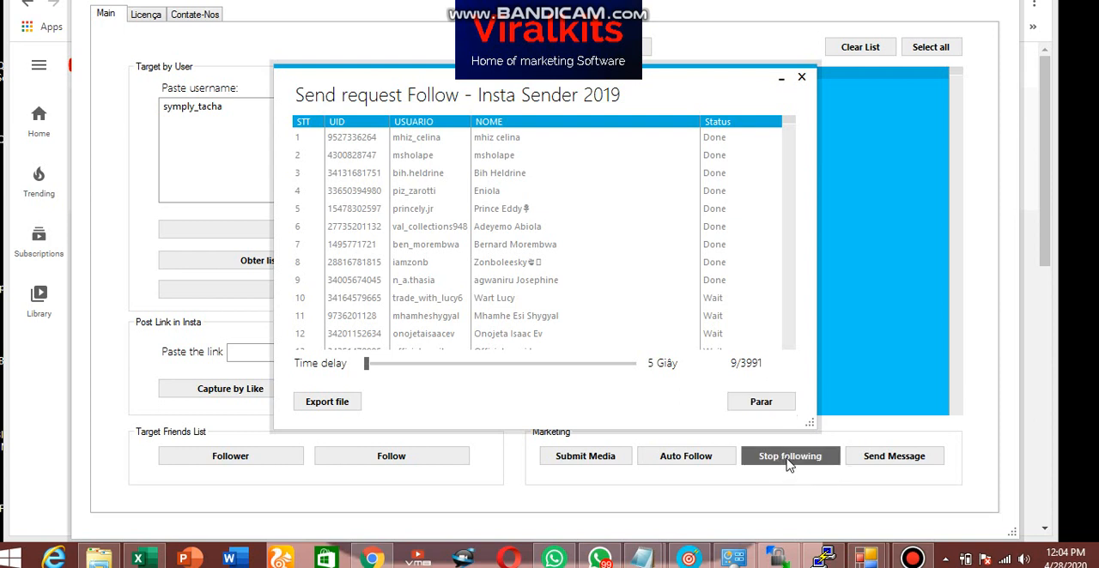
pyautogui.moveTo(874, 495)
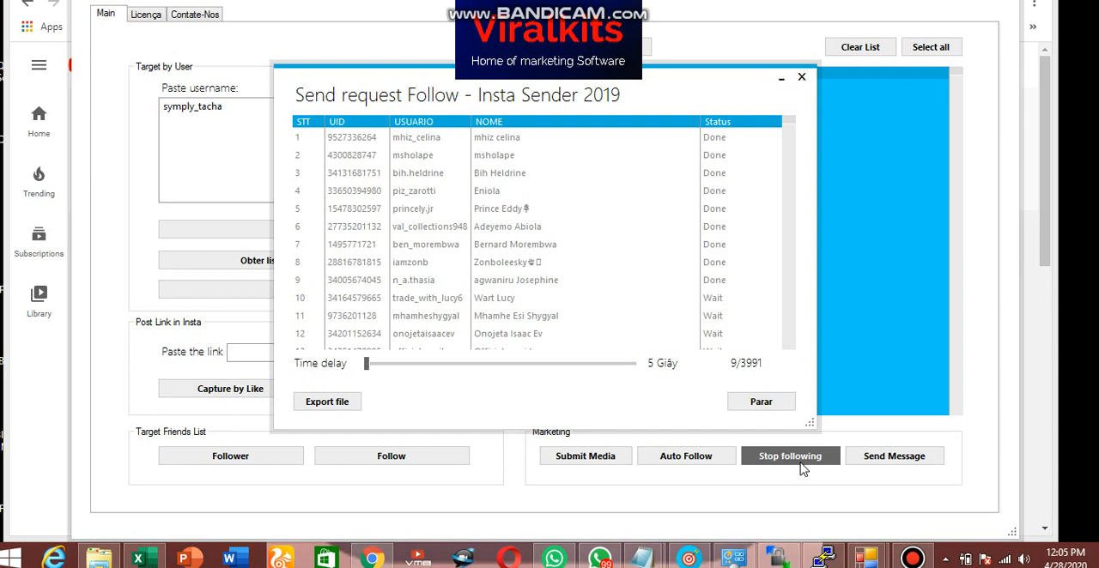
pyautogui.moveTo(766, 495)
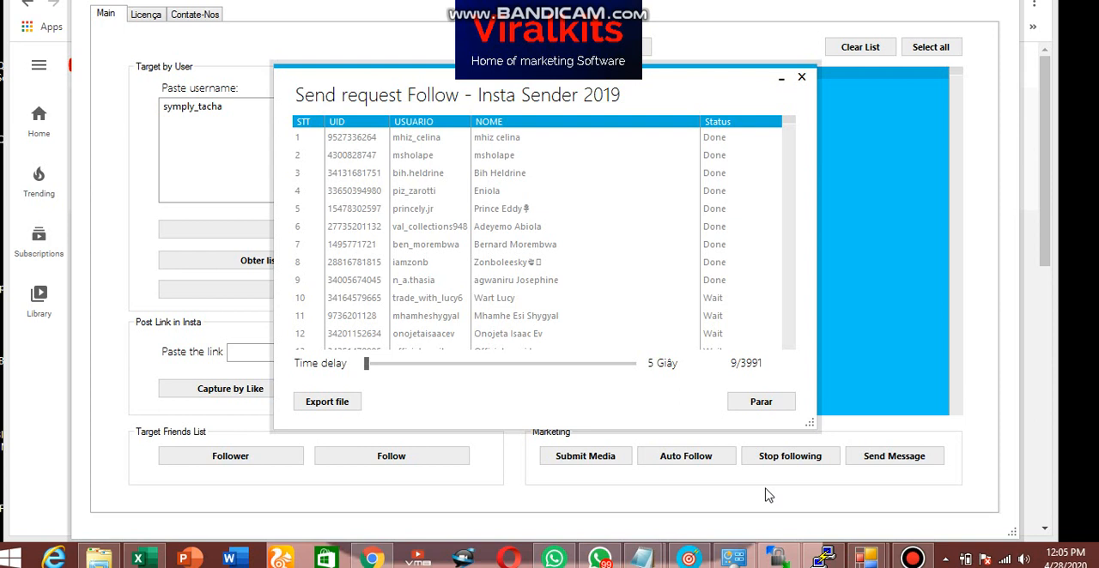
pyautogui.moveTo(749, 417)
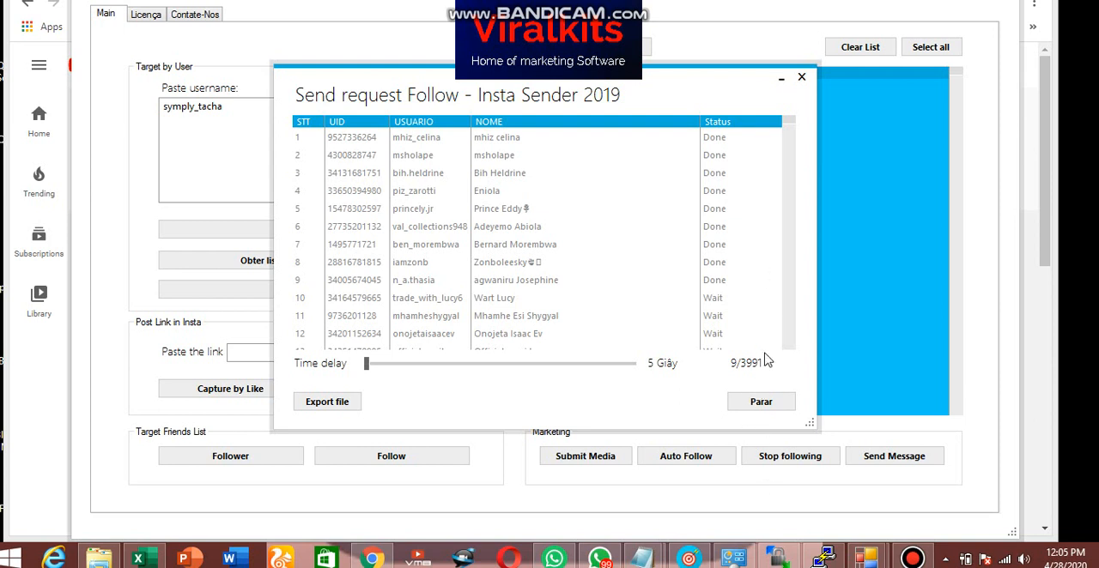
pyautogui.moveTo(764, 350)
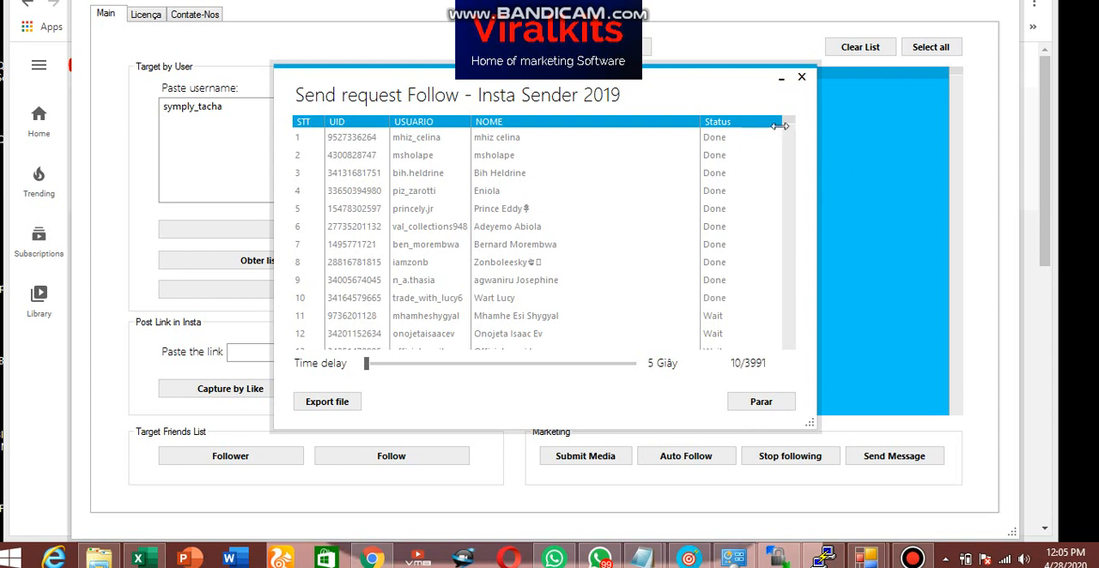
pyautogui.moveTo(762, 220)
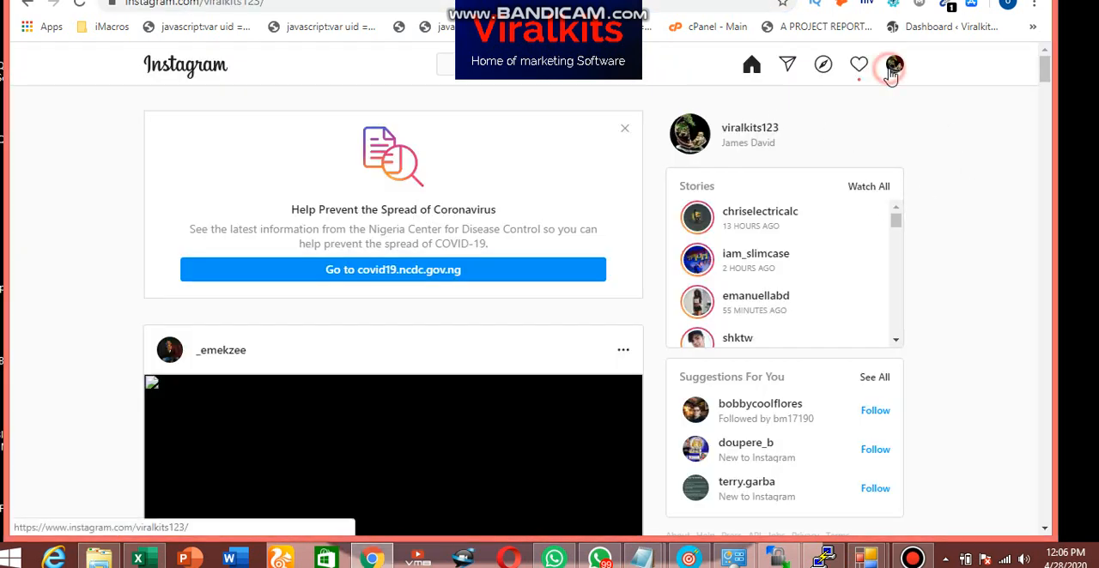
# Step: Show the viralkits123 profile in the browser and check its following count
pyautogui.click(898, 65)
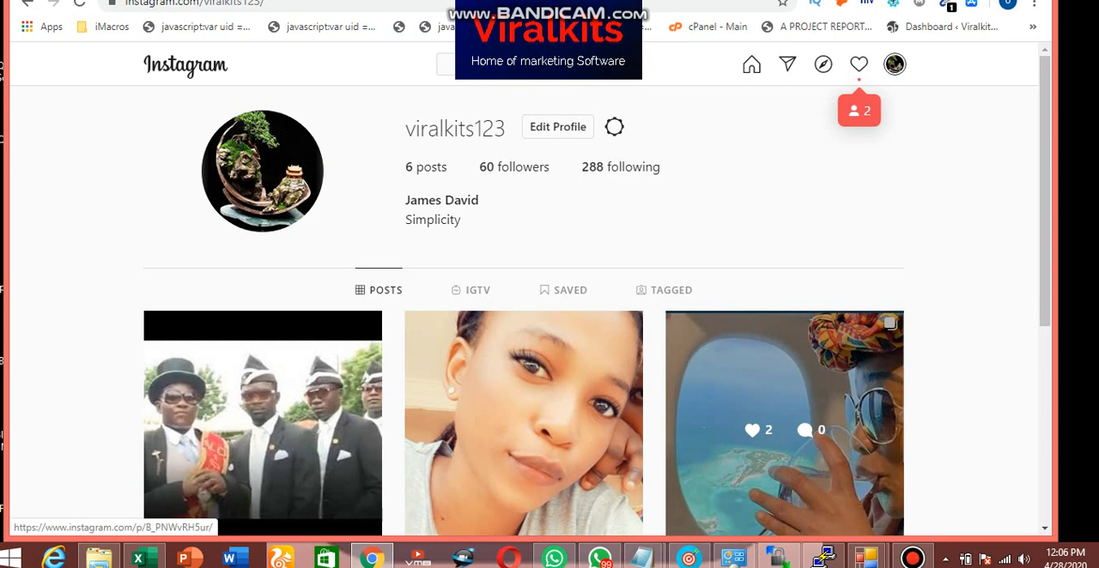
pyautogui.moveTo(873, 556)
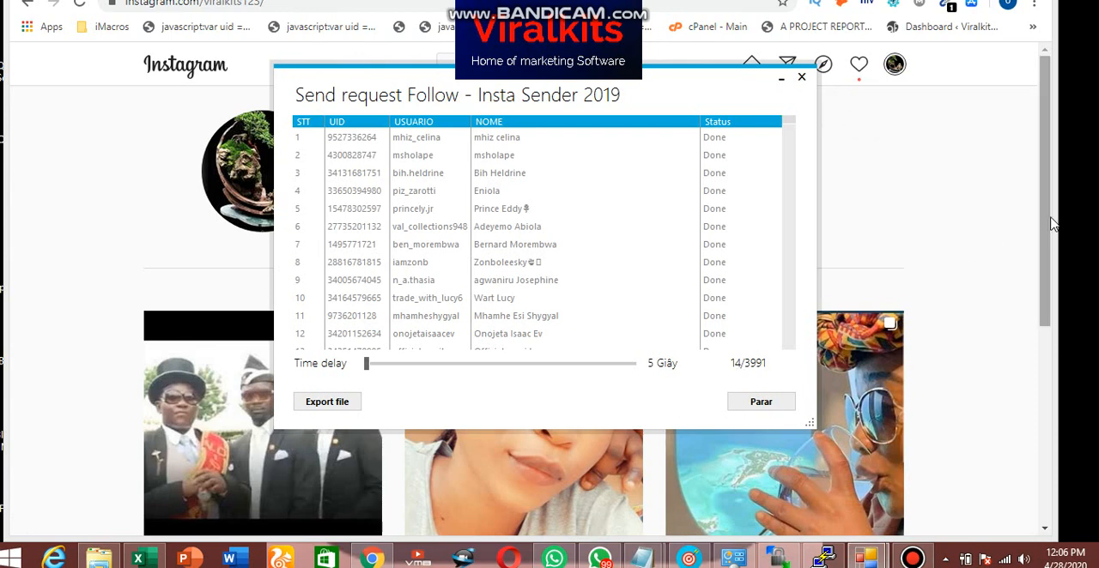
pyautogui.click(801, 78)
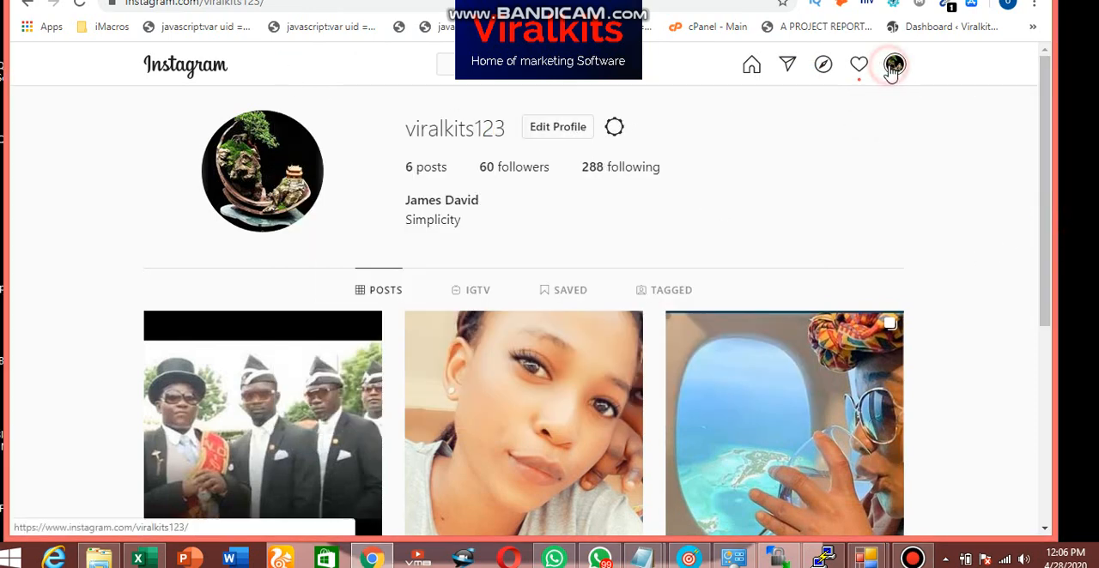
pyautogui.moveTo(958, 8)
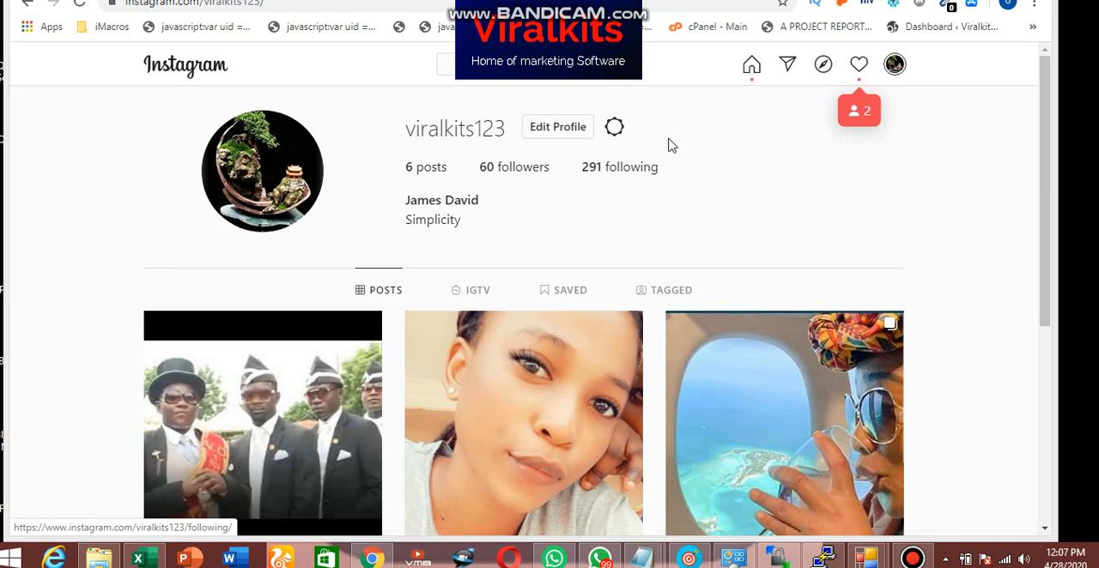
pyautogui.moveTo(858, 65)
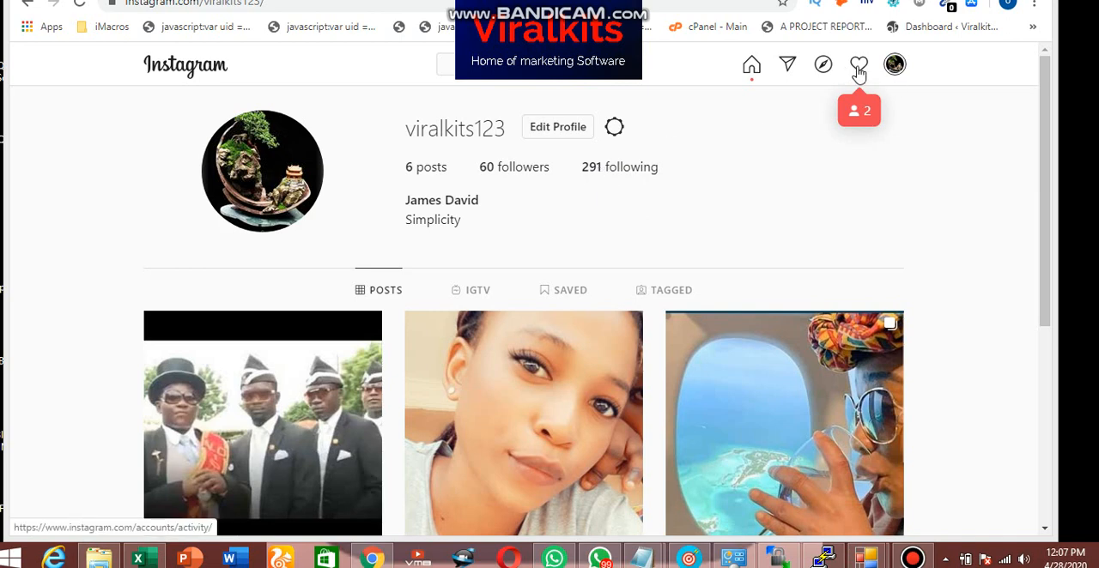
pyautogui.click(858, 65)
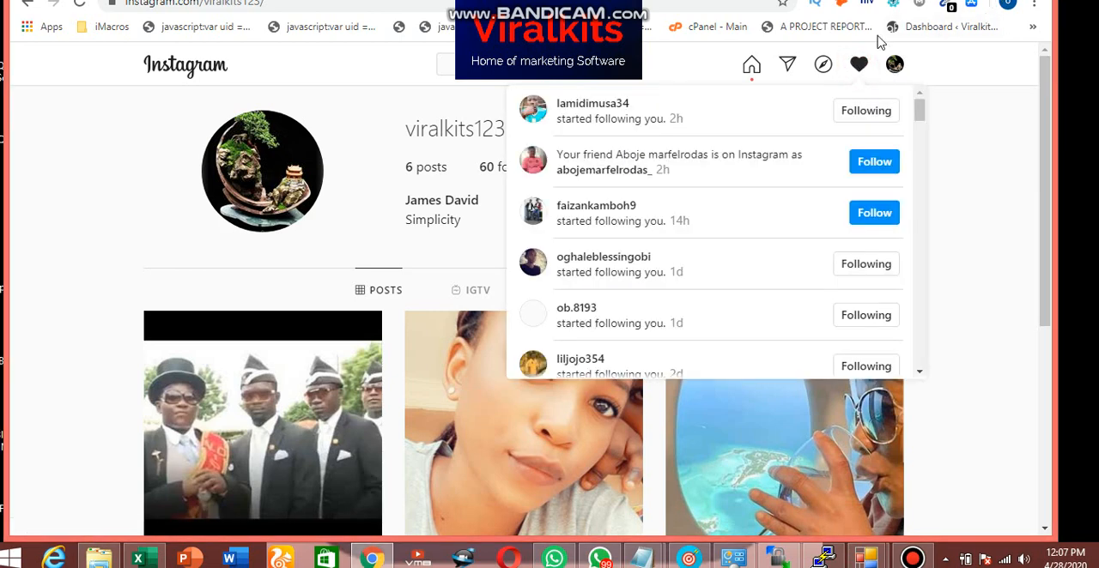
pyautogui.moveTo(838, 224)
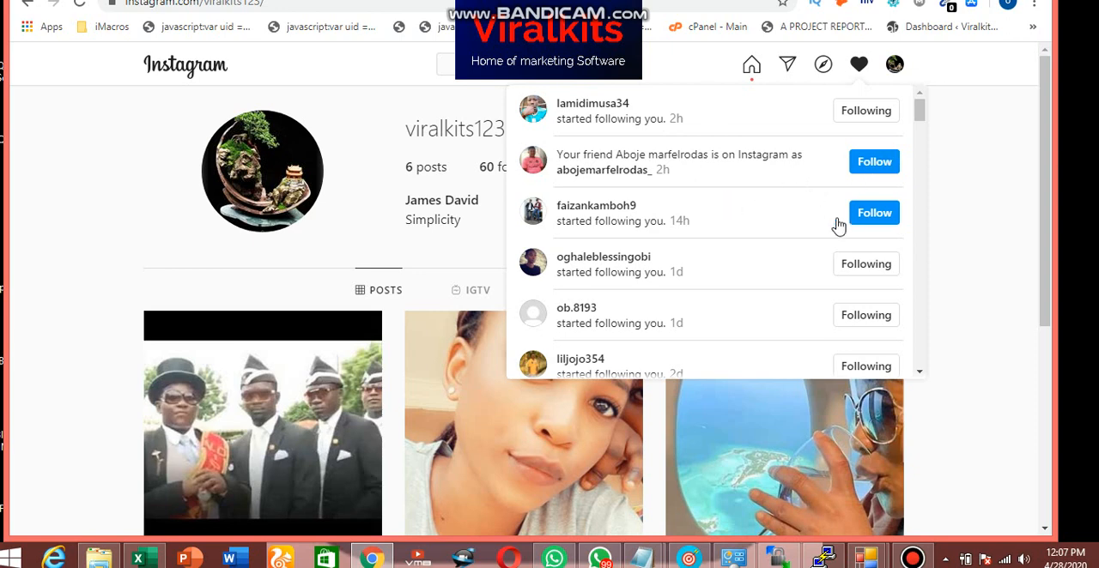
pyautogui.click(859, 66)
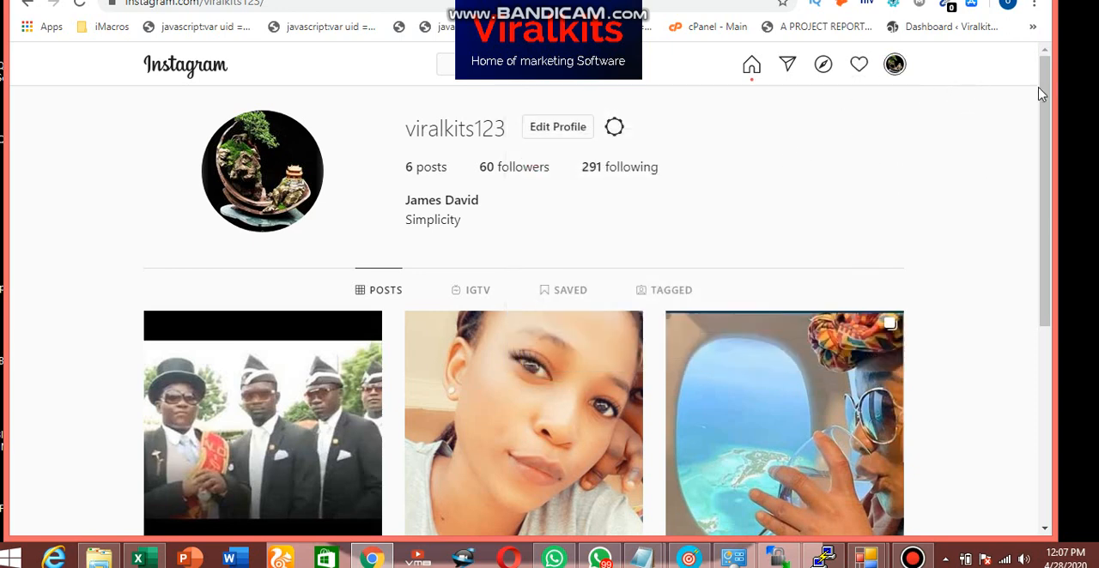
pyautogui.moveTo(752, 67)
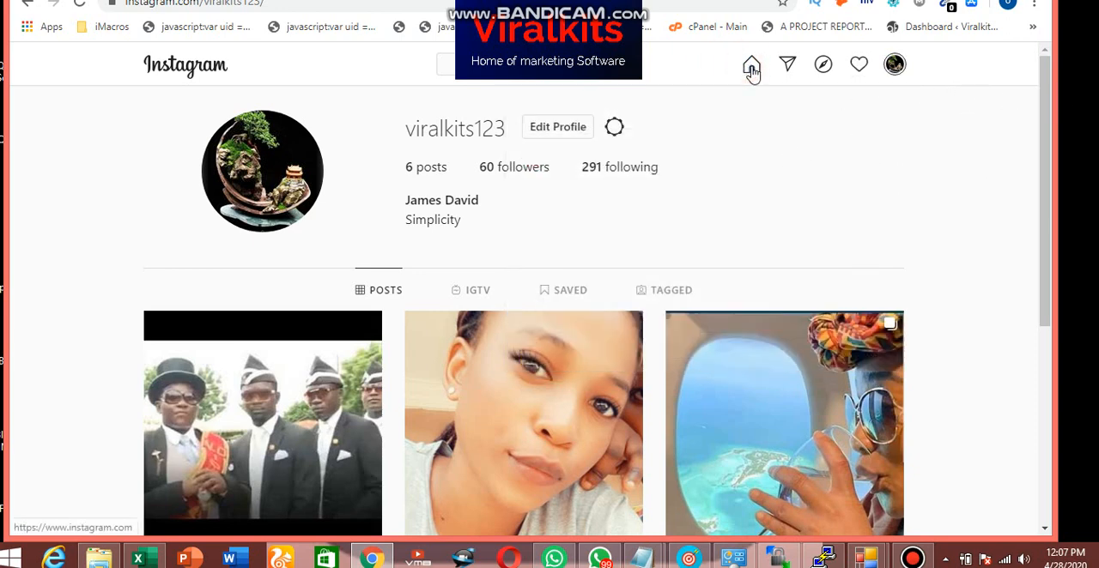
pyautogui.click(752, 65)
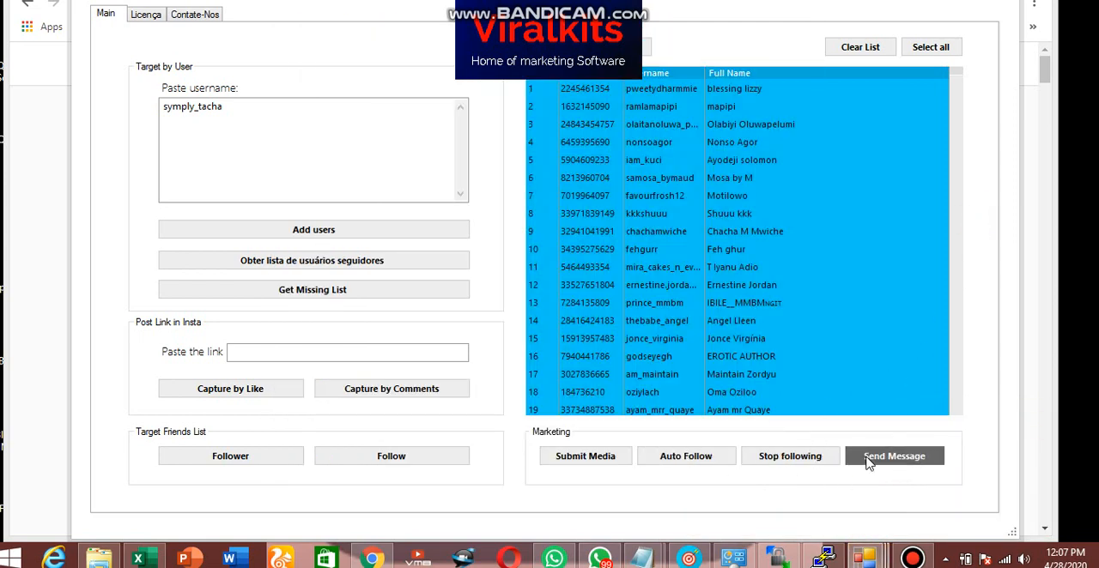
# Step: Dismiss the Send Message window and restore the Send request Follow dialog, now at 24 of 3,991
pyautogui.click(893, 457)
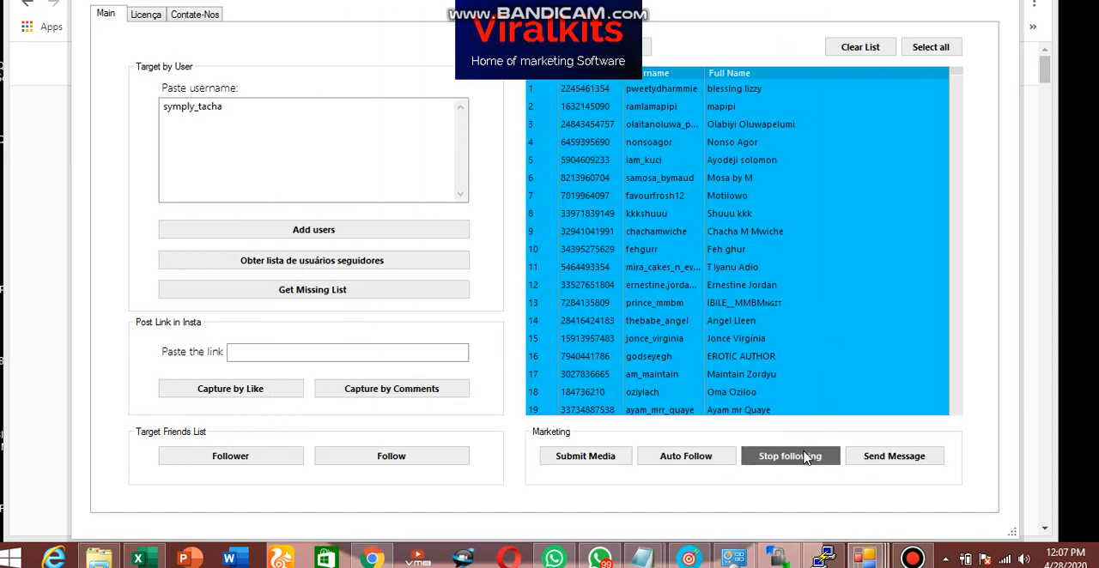
pyautogui.moveTo(663, 216)
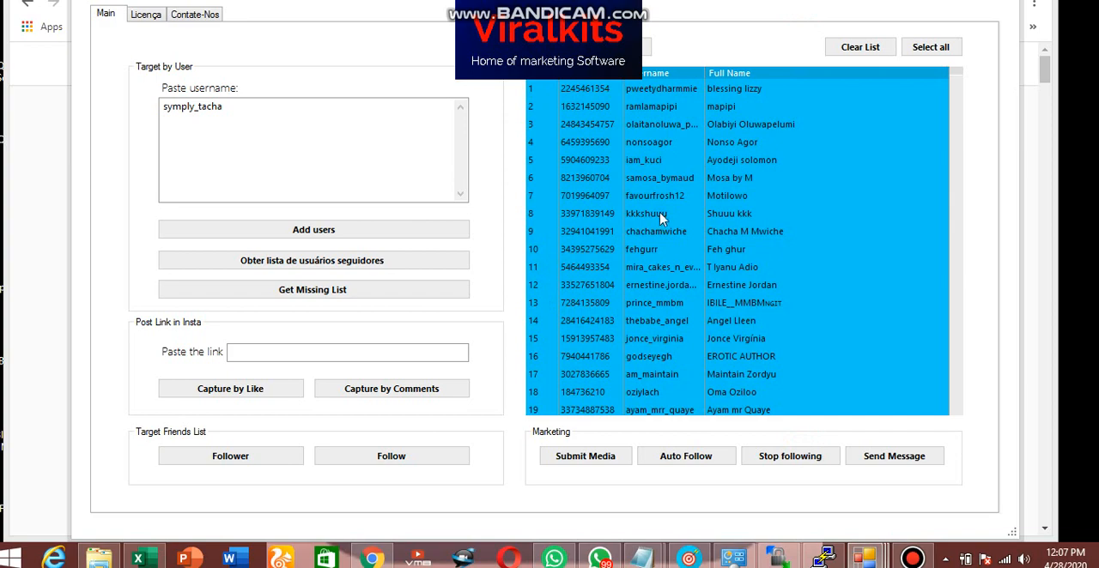
pyautogui.moveTo(865, 553)
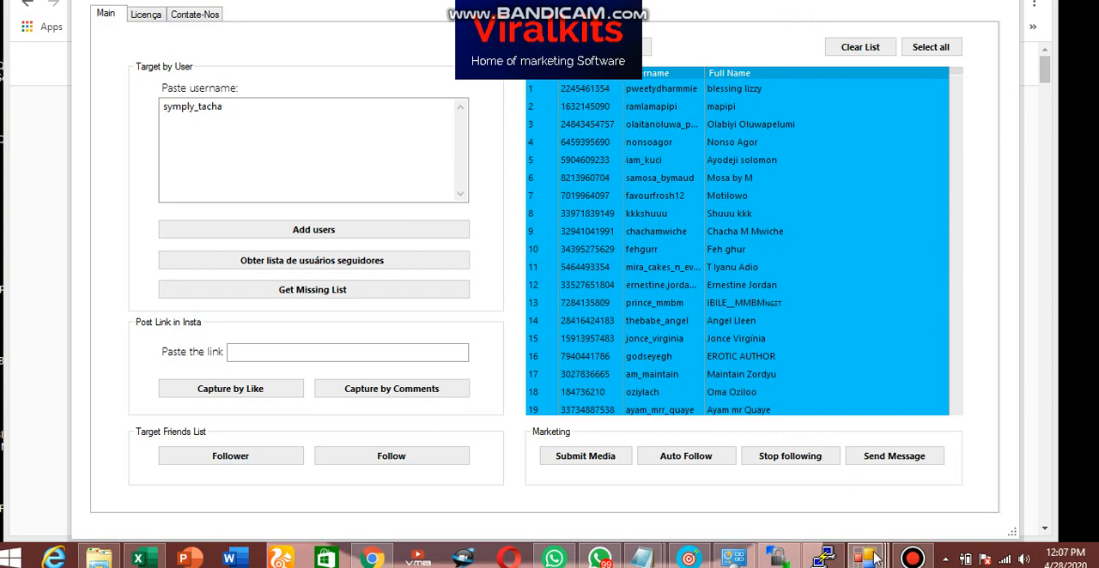
pyautogui.click(893, 457)
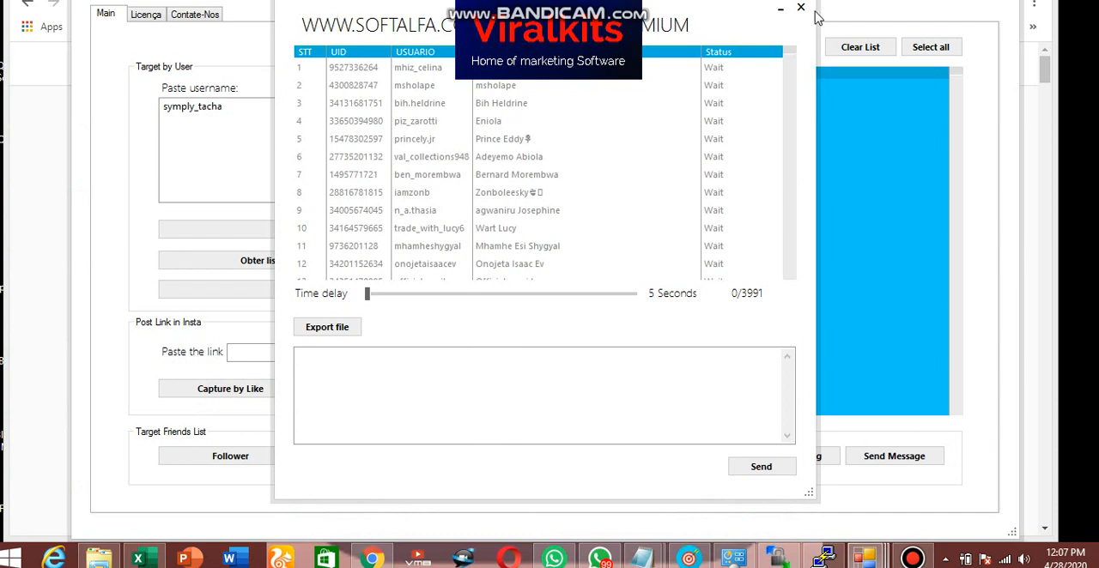
pyautogui.click(797, 7)
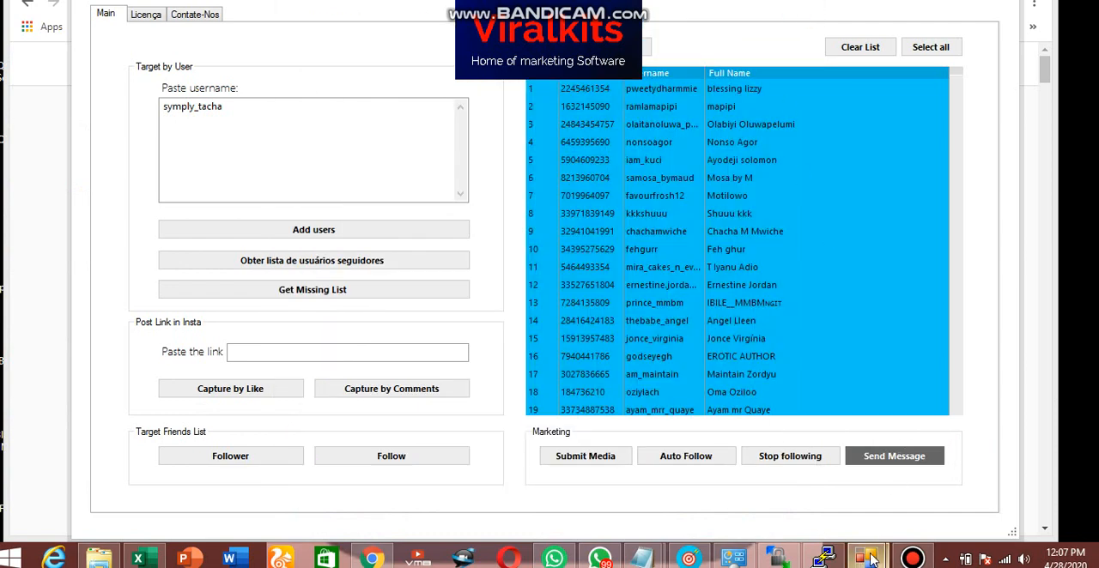
pyautogui.click(392, 457)
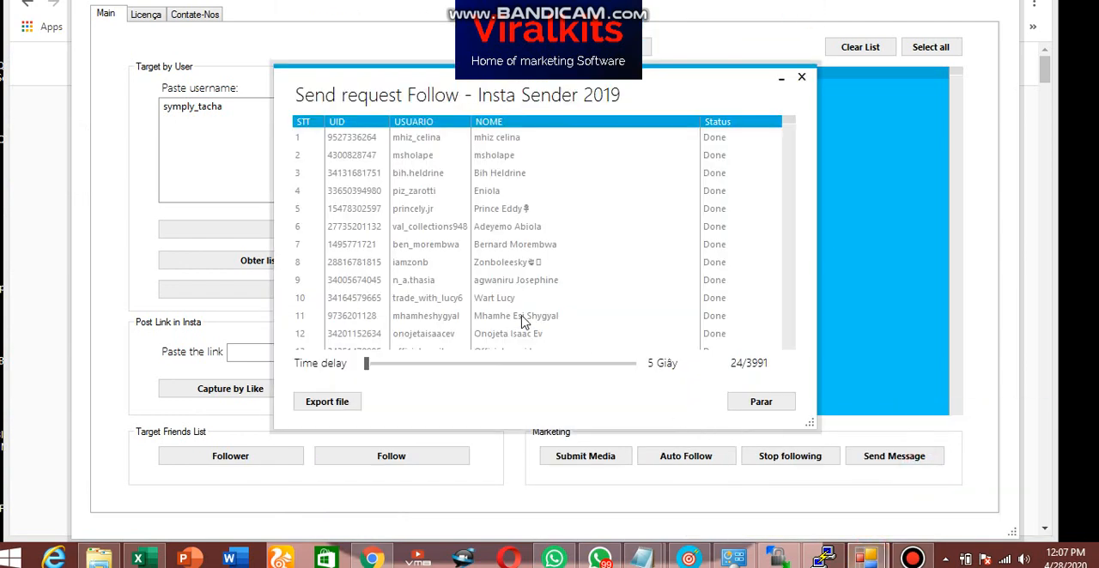